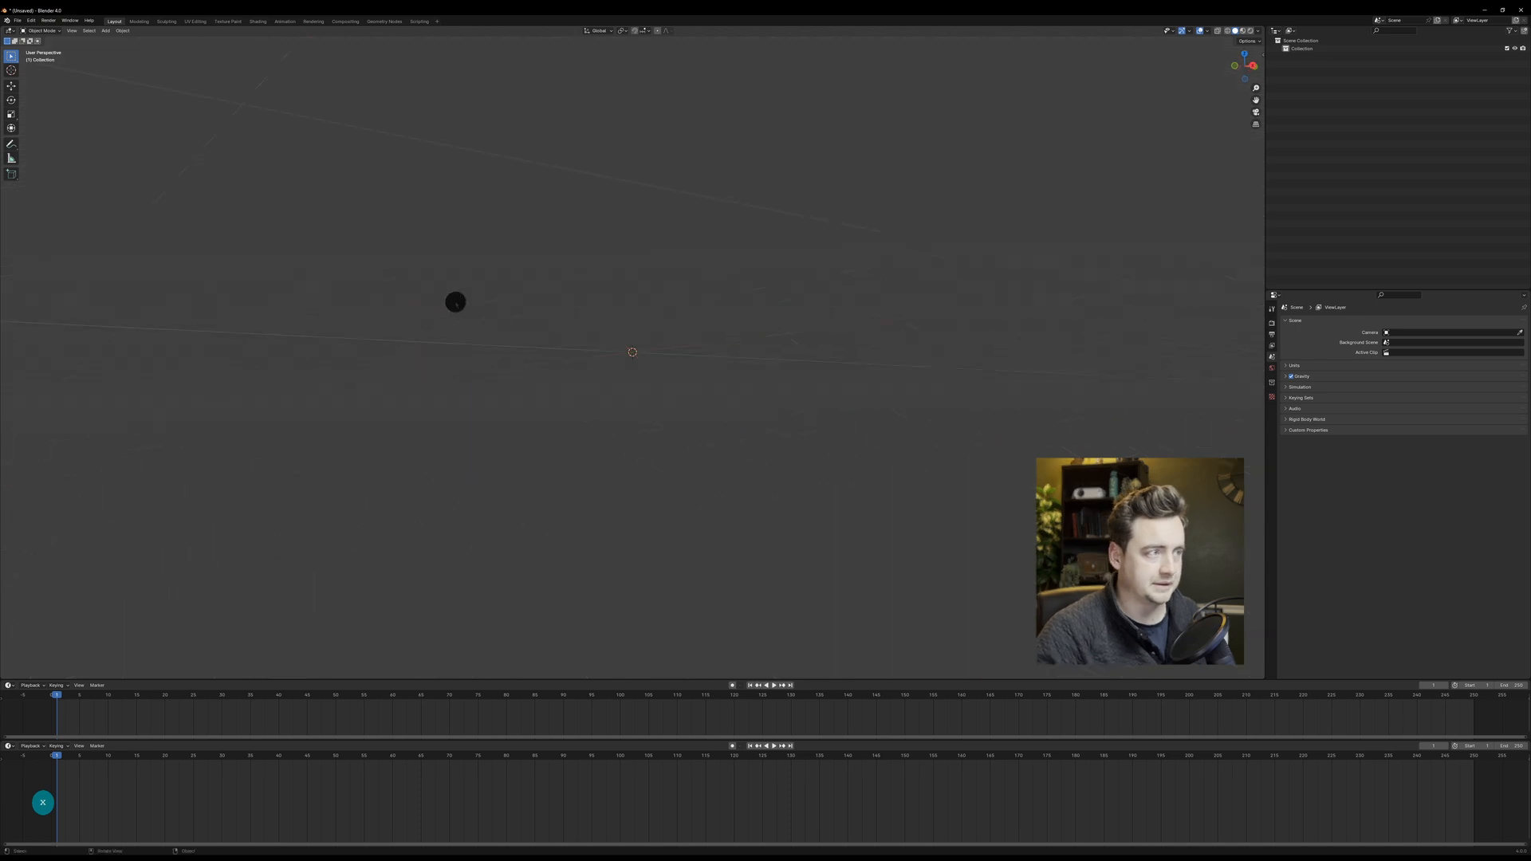
Step: Import the statue model from its Wavefront (.obj) file on disk
left_click(17, 21)
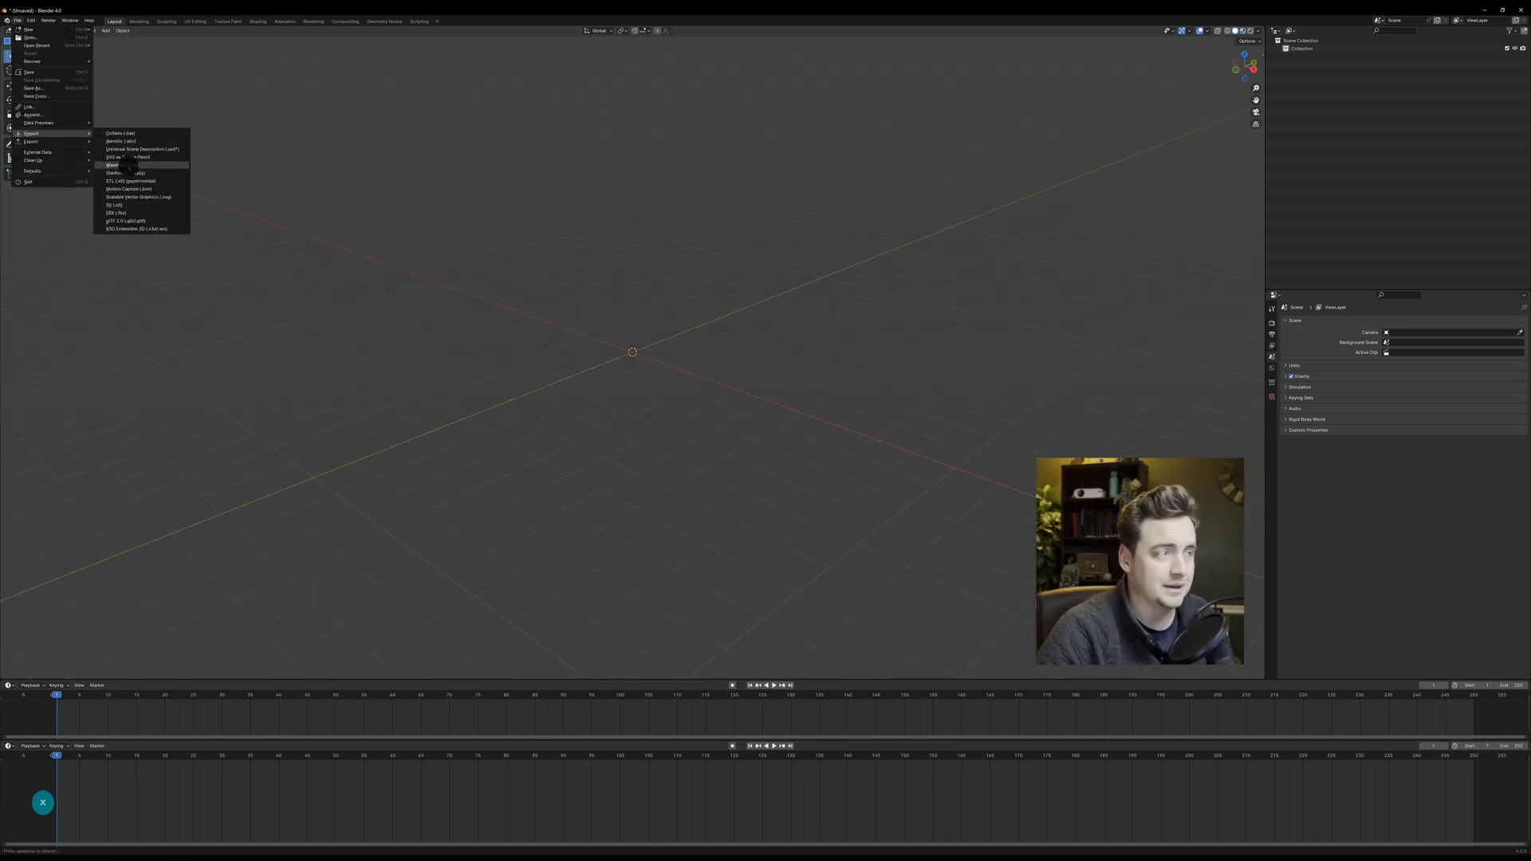
left_click(112, 164)
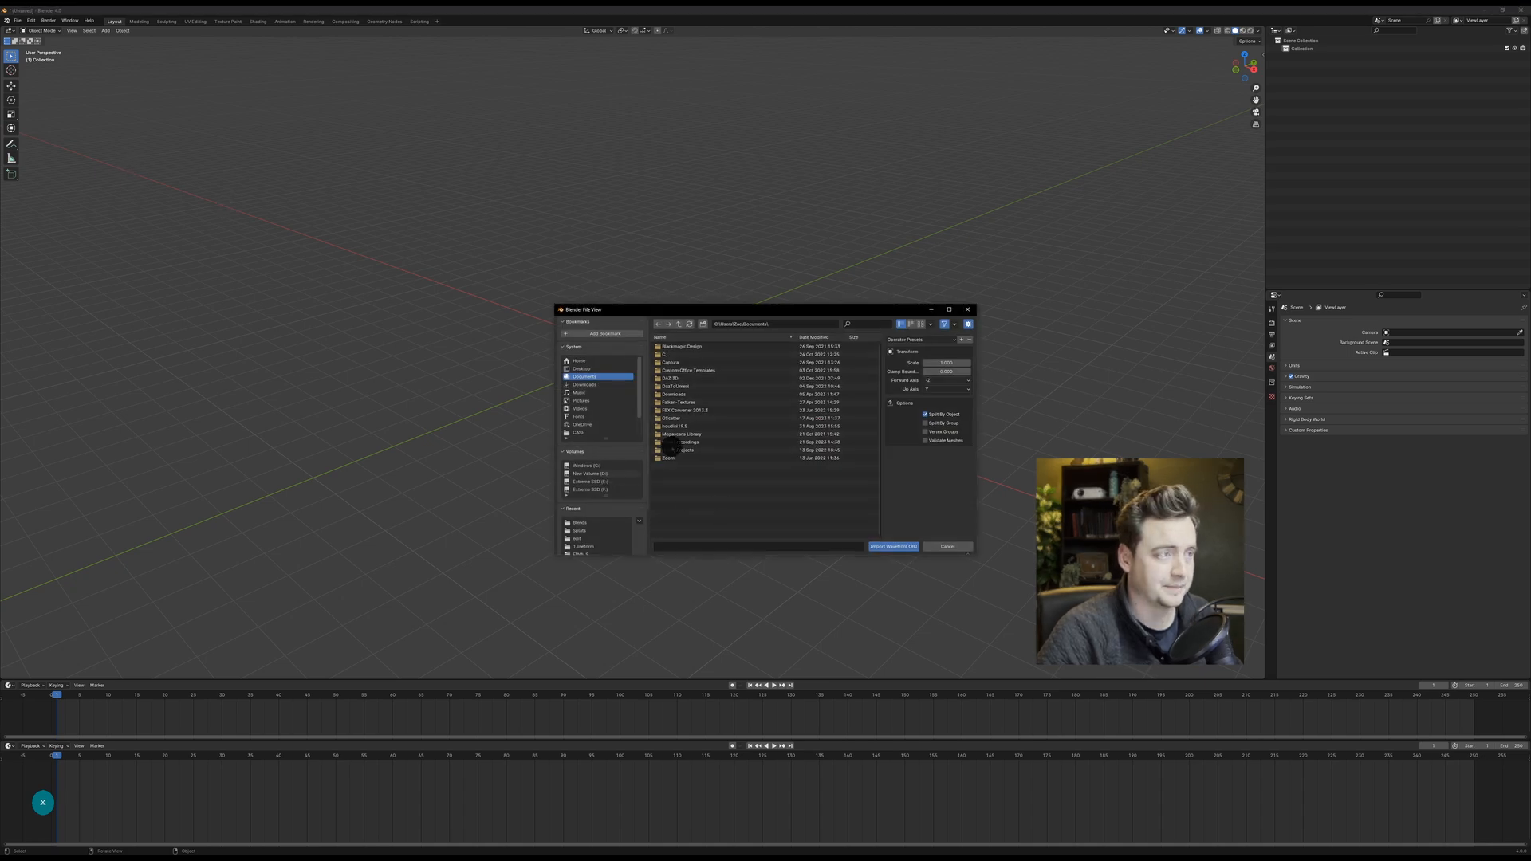
left_click(891, 546)
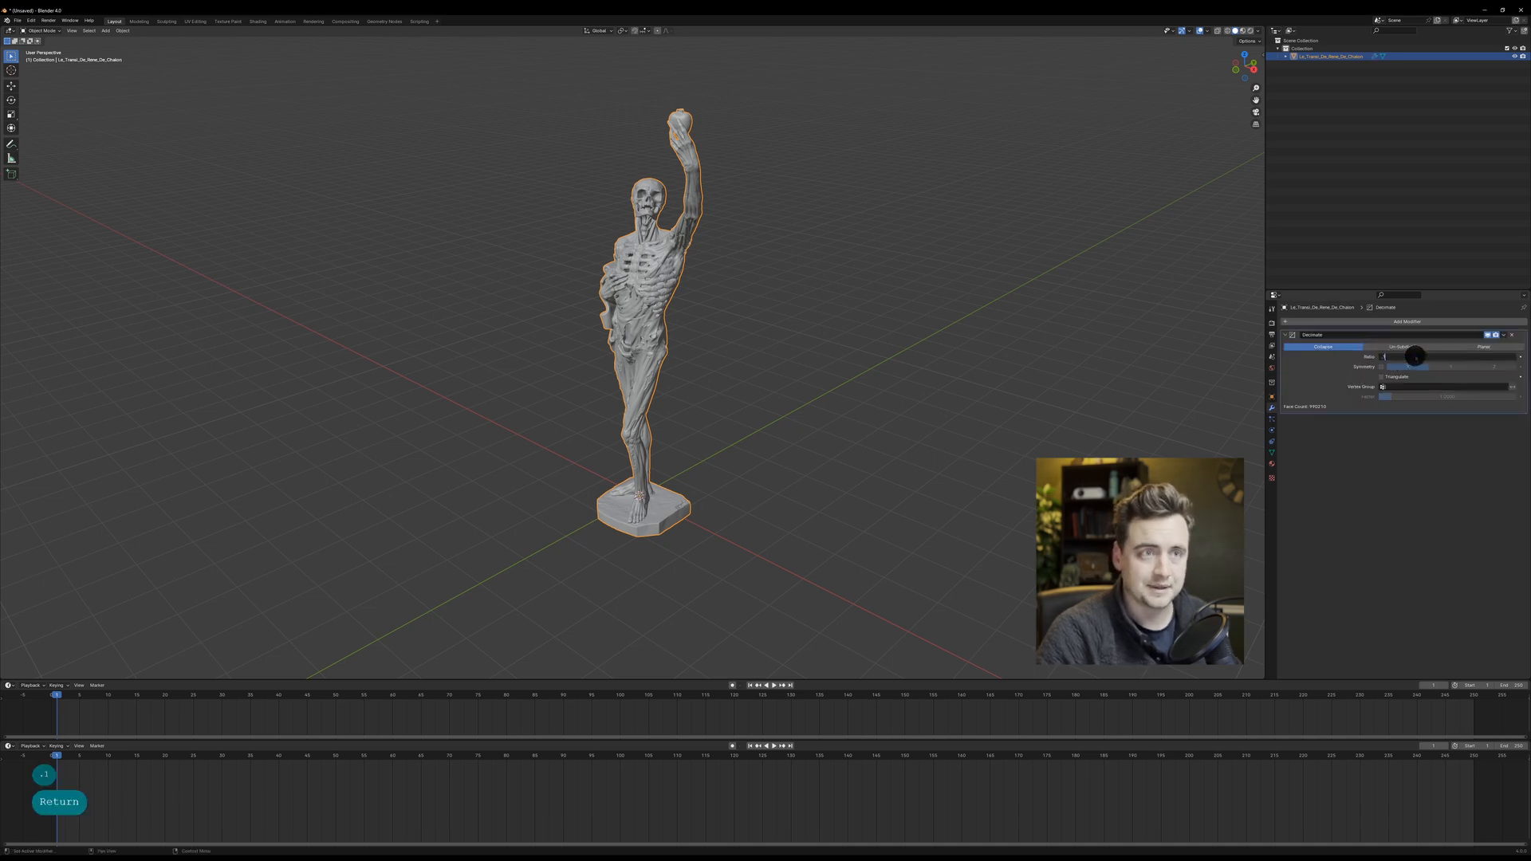
Step: Apply the statue's Decimate modifier and enter Edit Mode to convert triangles to quads
left_click(1503, 334)
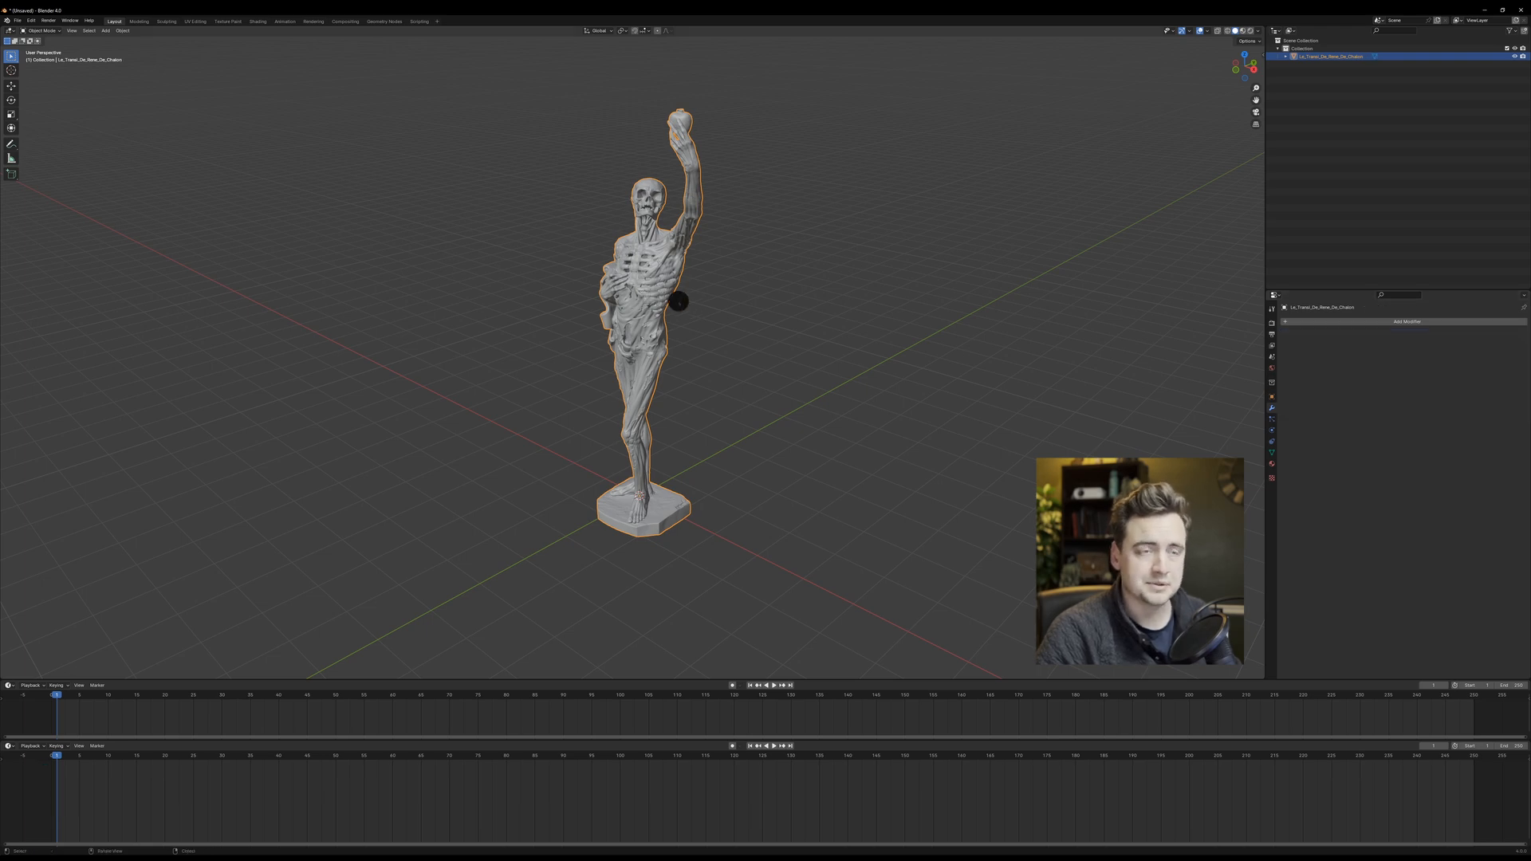
key("Tab")
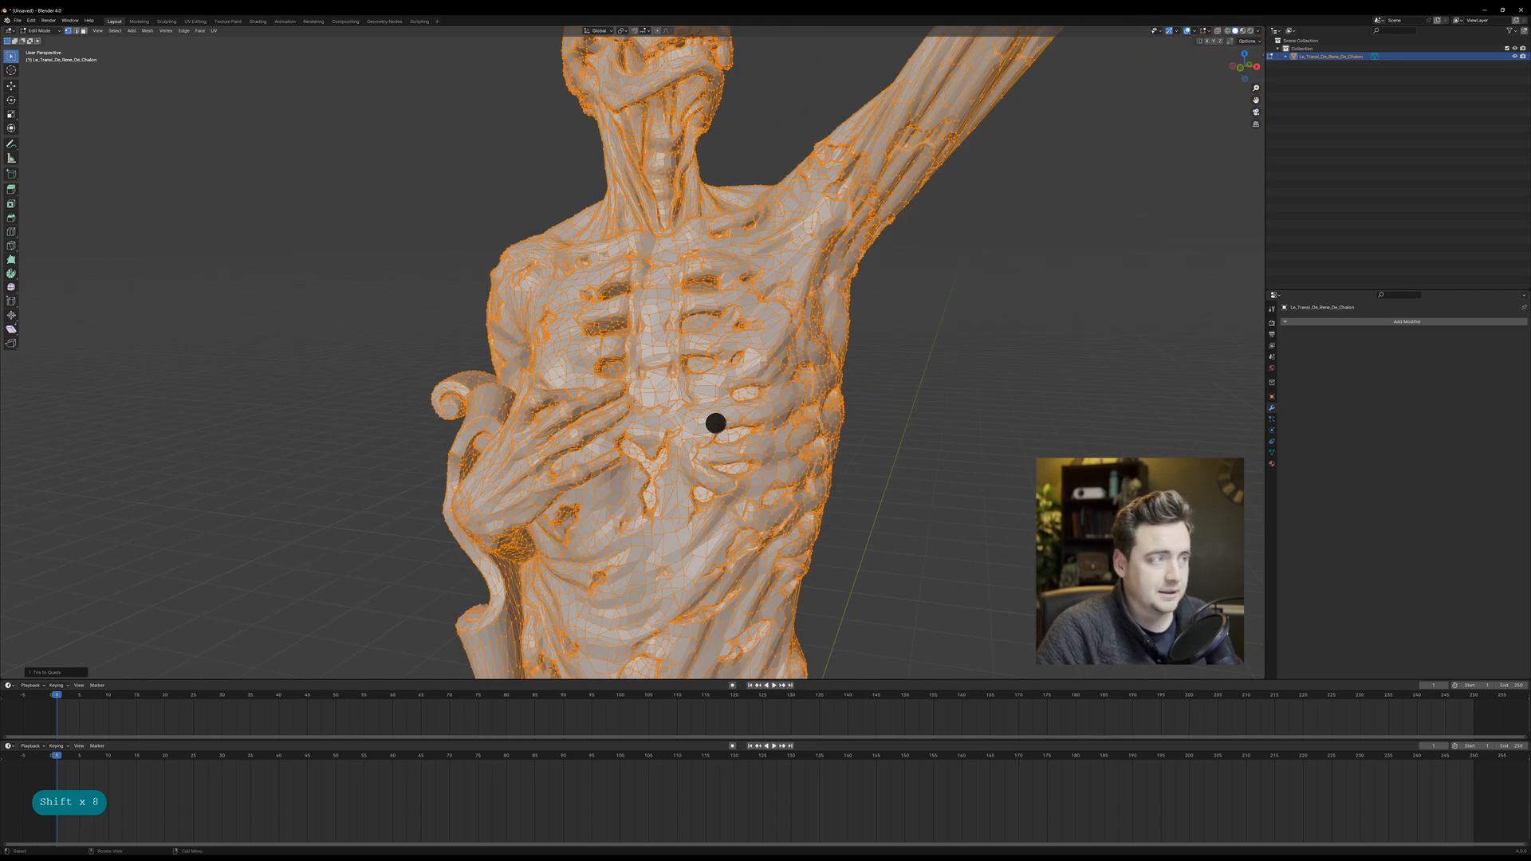
Step: Add a Cloth simulation to the statue with a preset and adjusted Shrinking Factor
key("Tab")
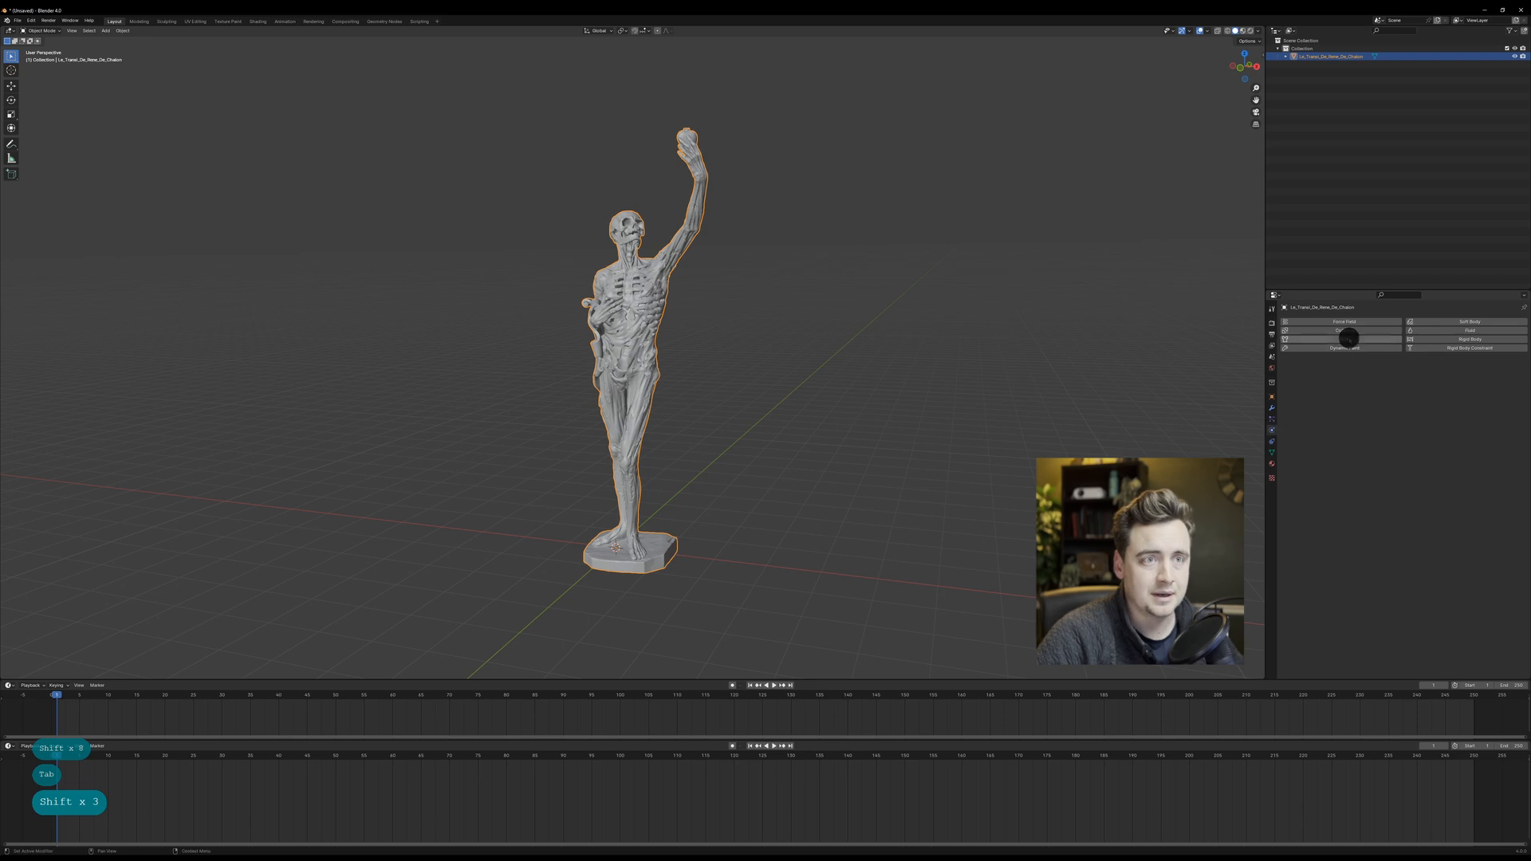
left_click(1336, 339)
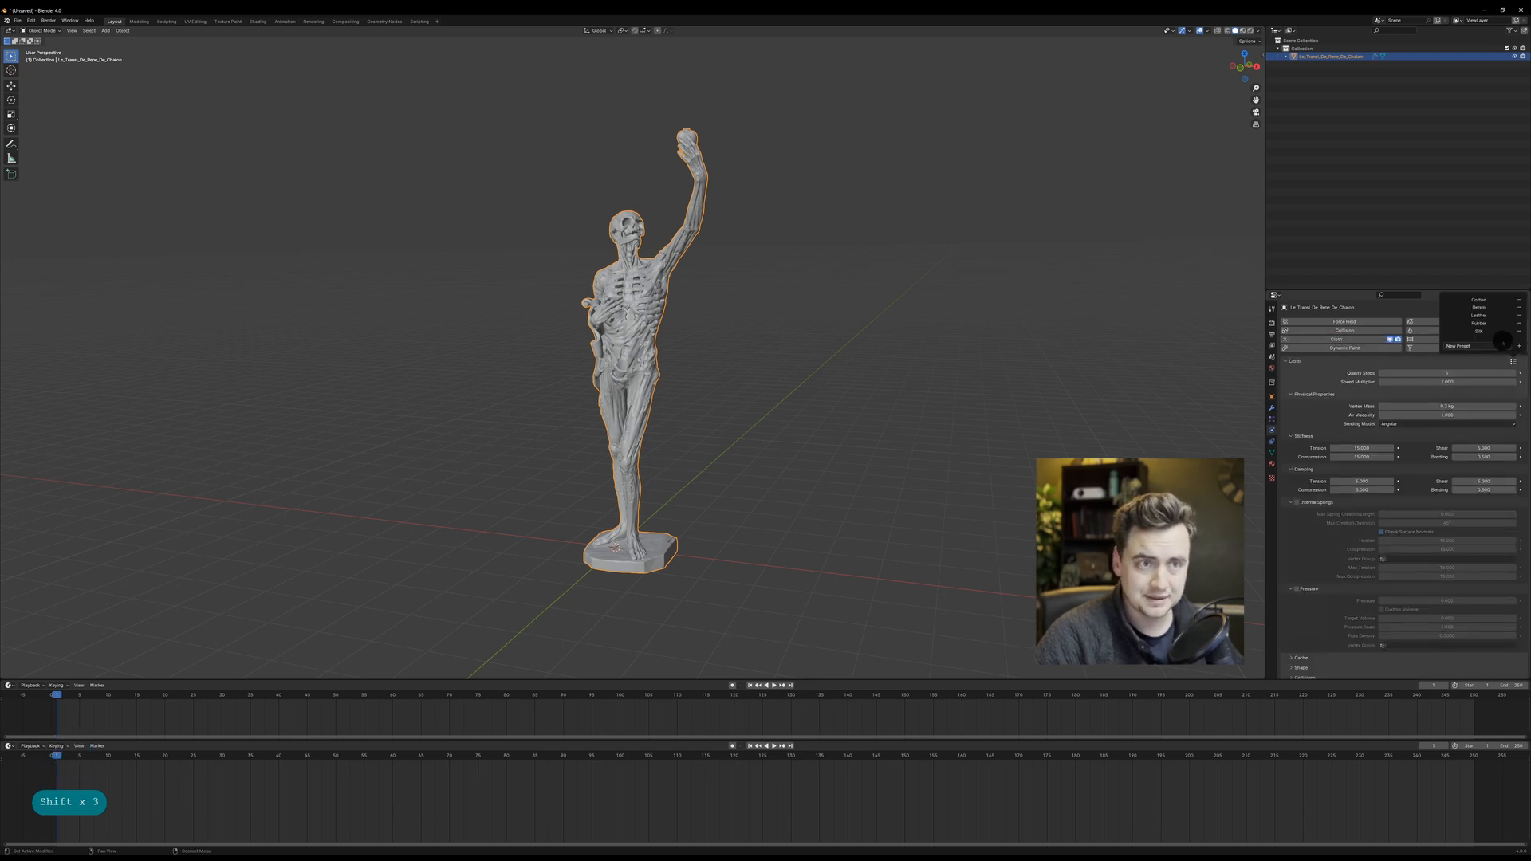
left_click(1478, 323)
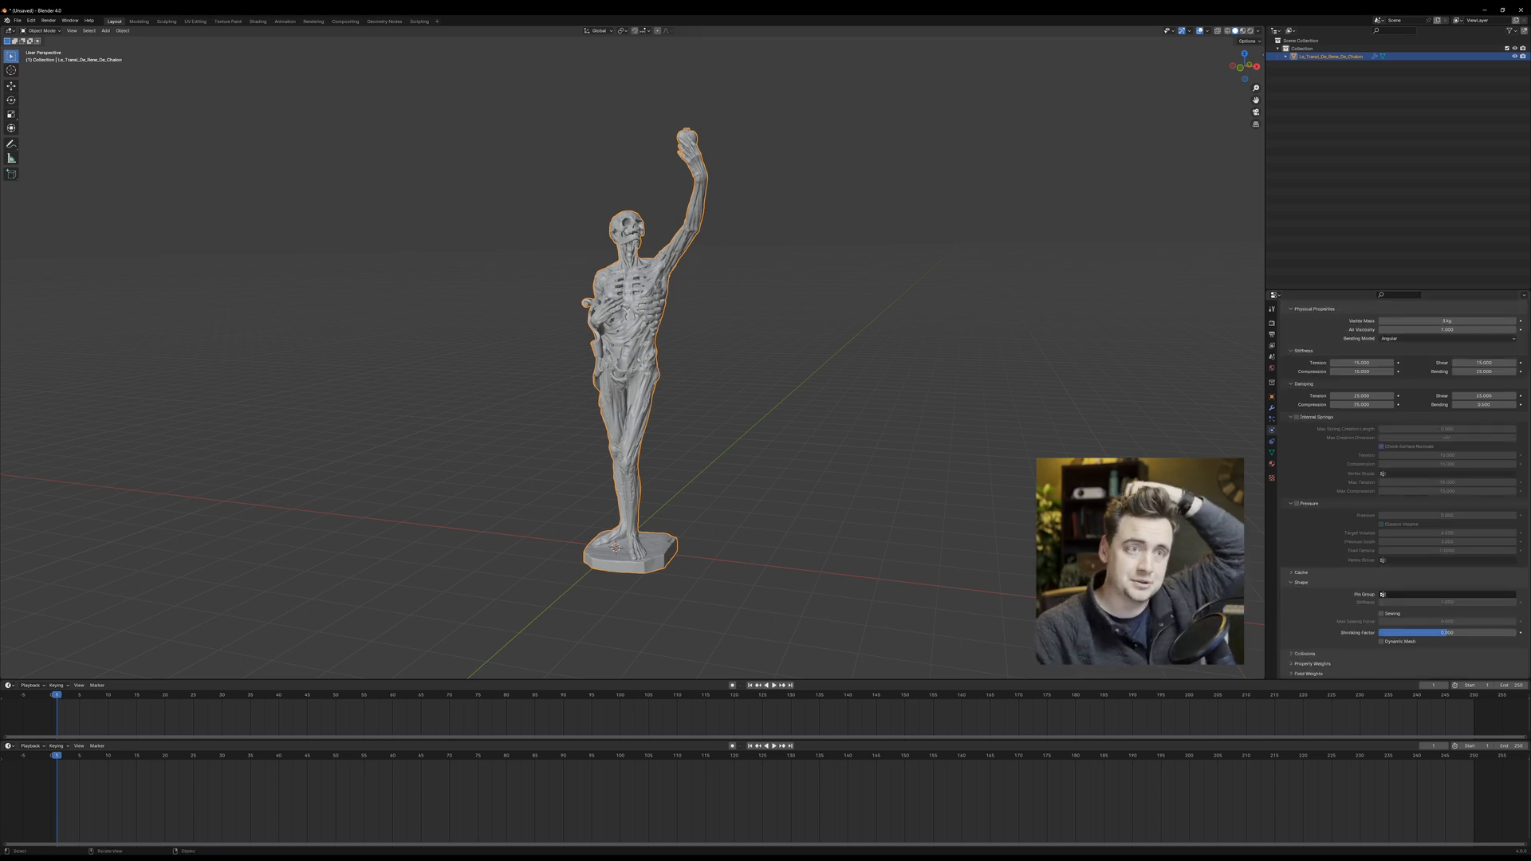
key("Tab")
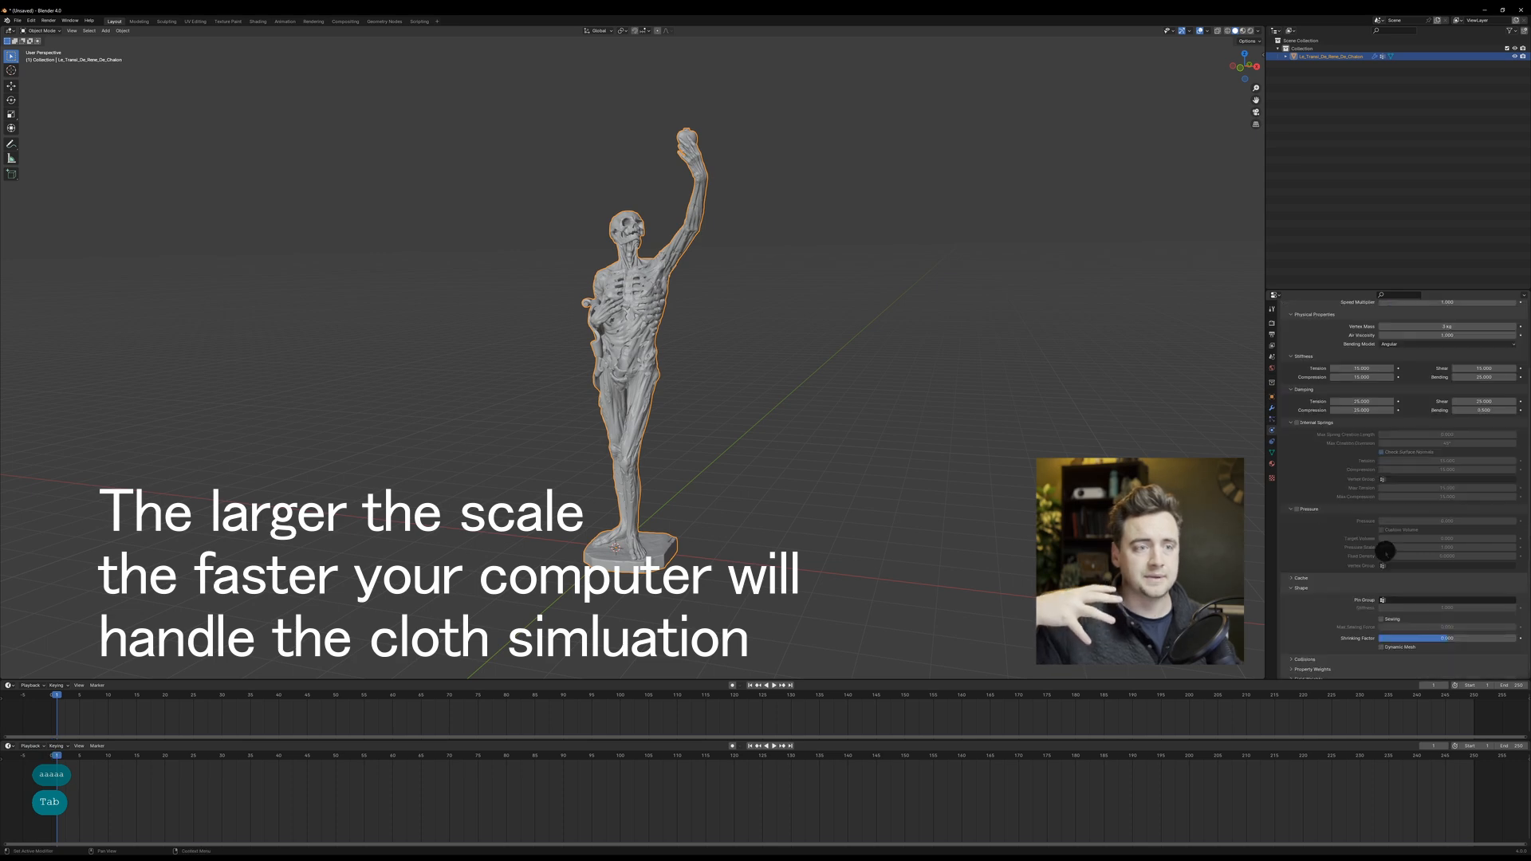
left_click(1383, 593)
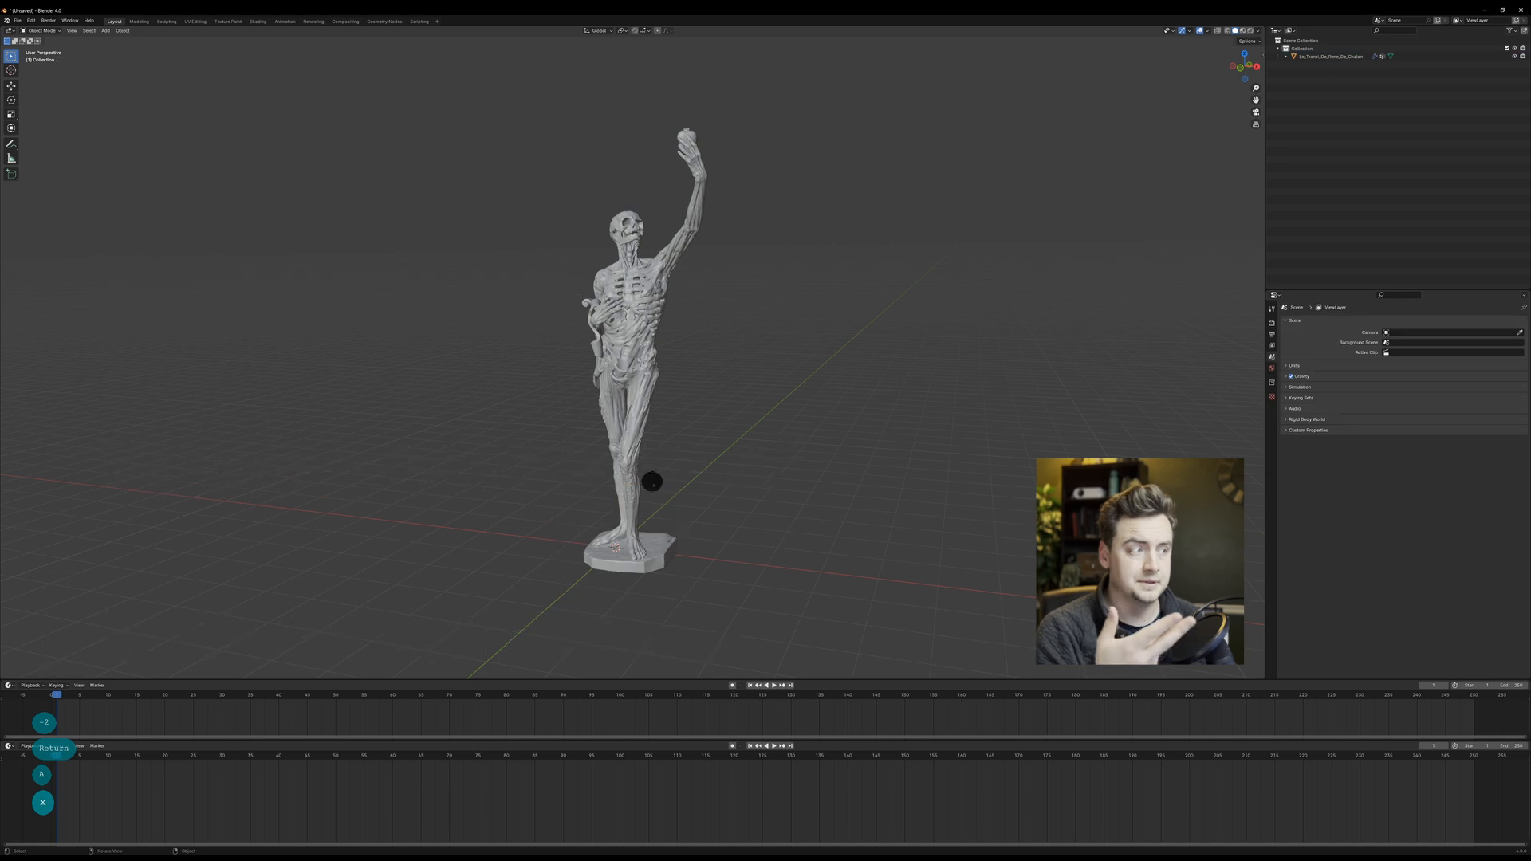
Step: Apply the statue's new scale and enable Pressure in its cloth physics
key("ctrl+a")
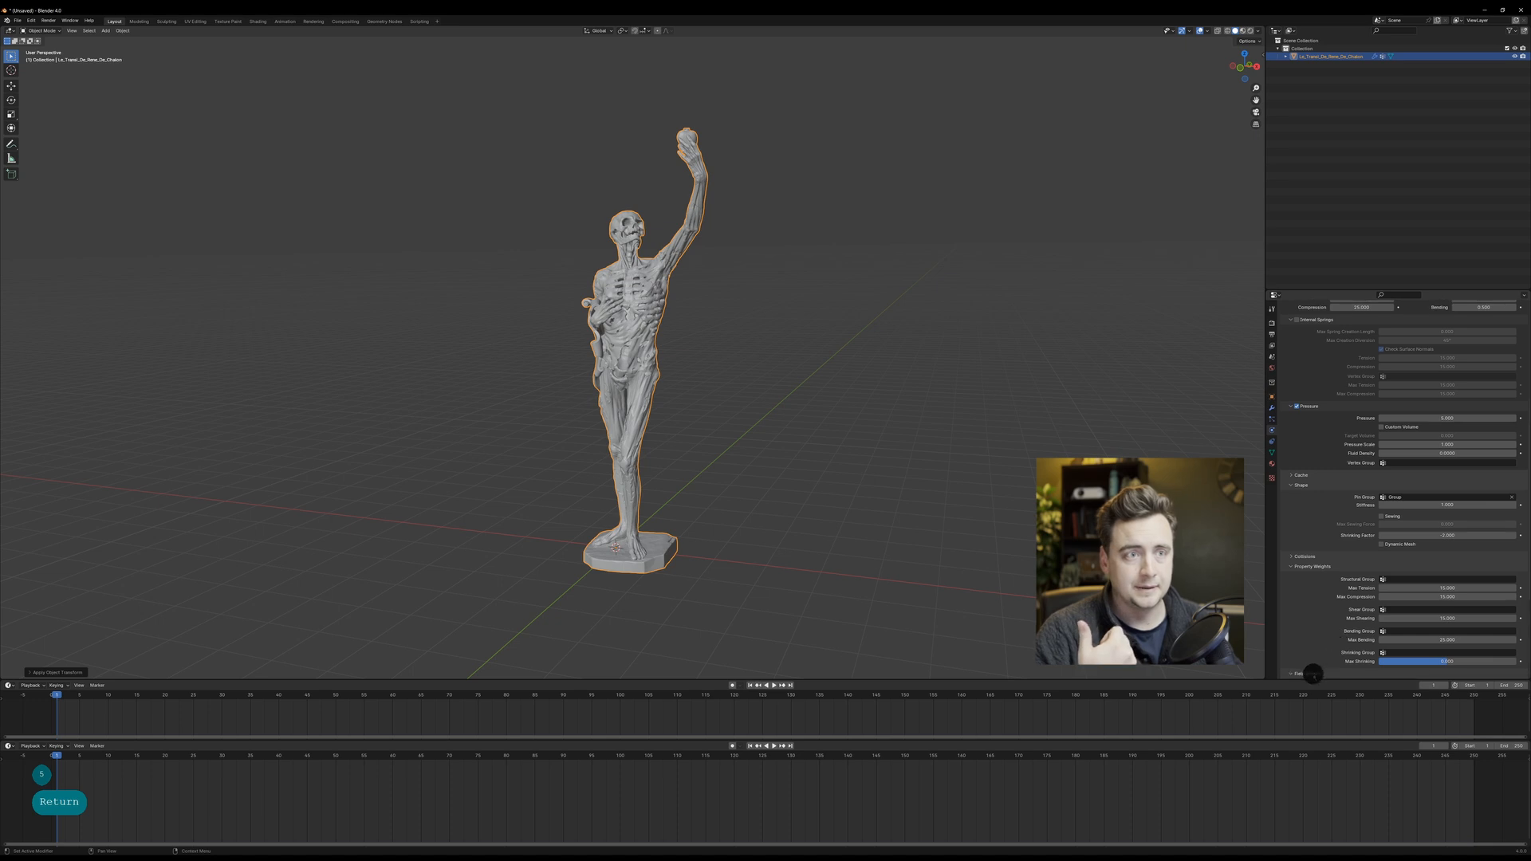
scroll("down", 3)
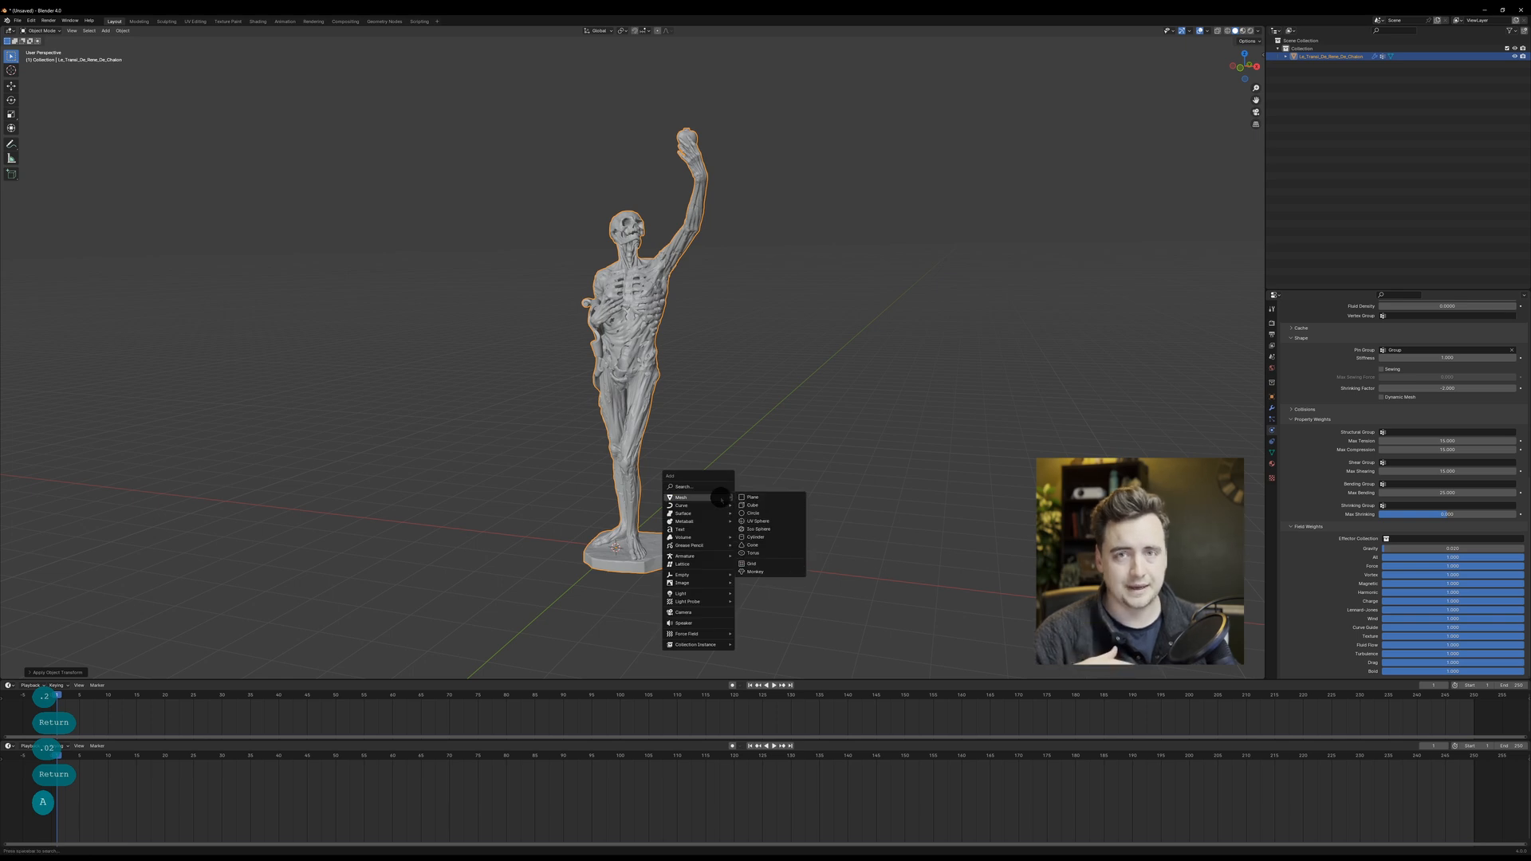
mouse_move(687, 634)
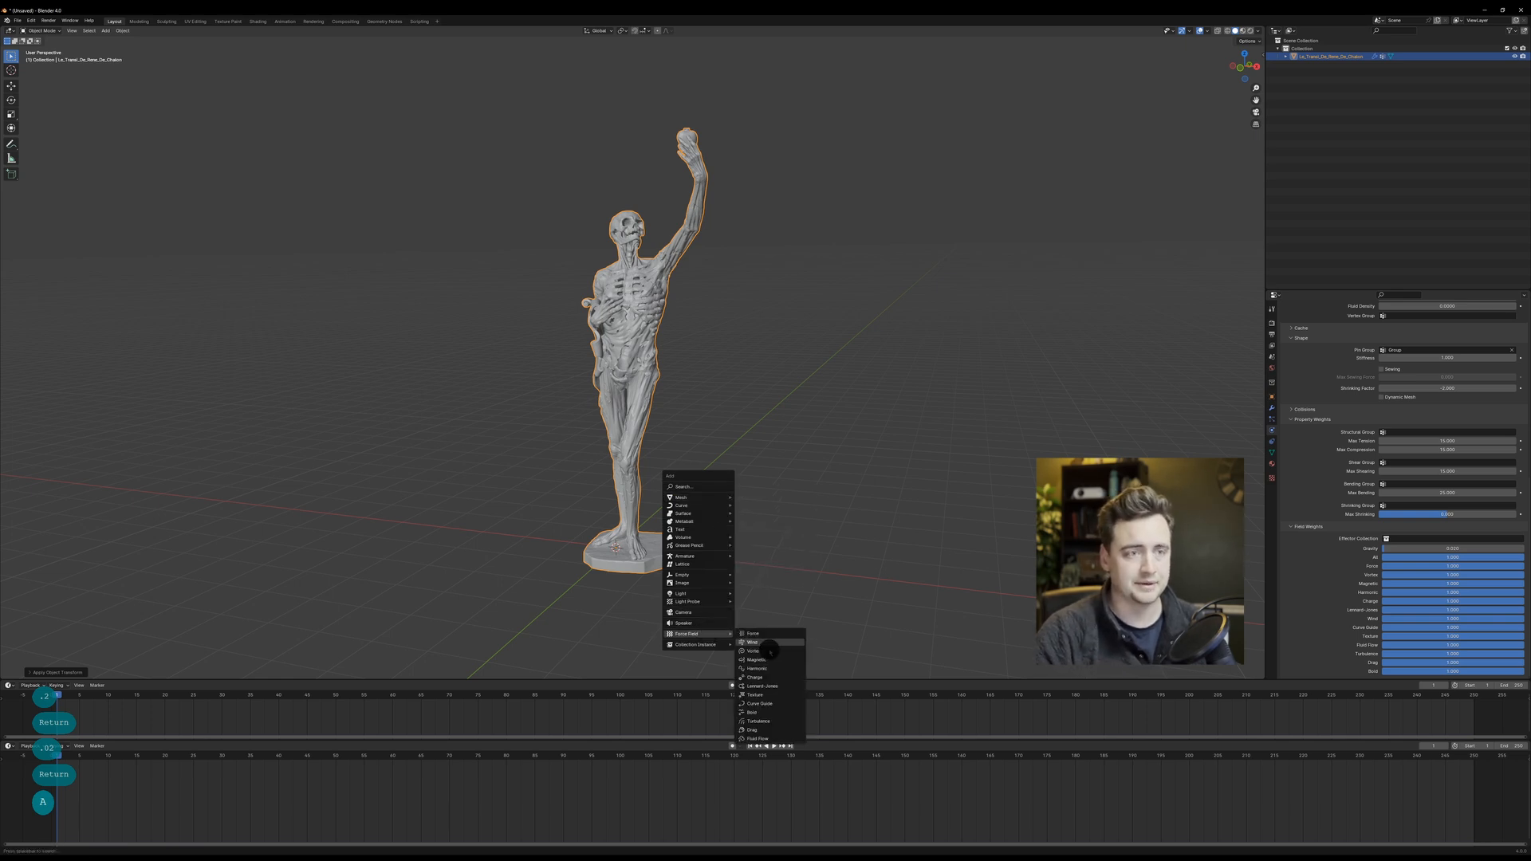
Step: Add a Turbulence force field and enter 30000 in a statue cloth setting
left_click(757, 722)
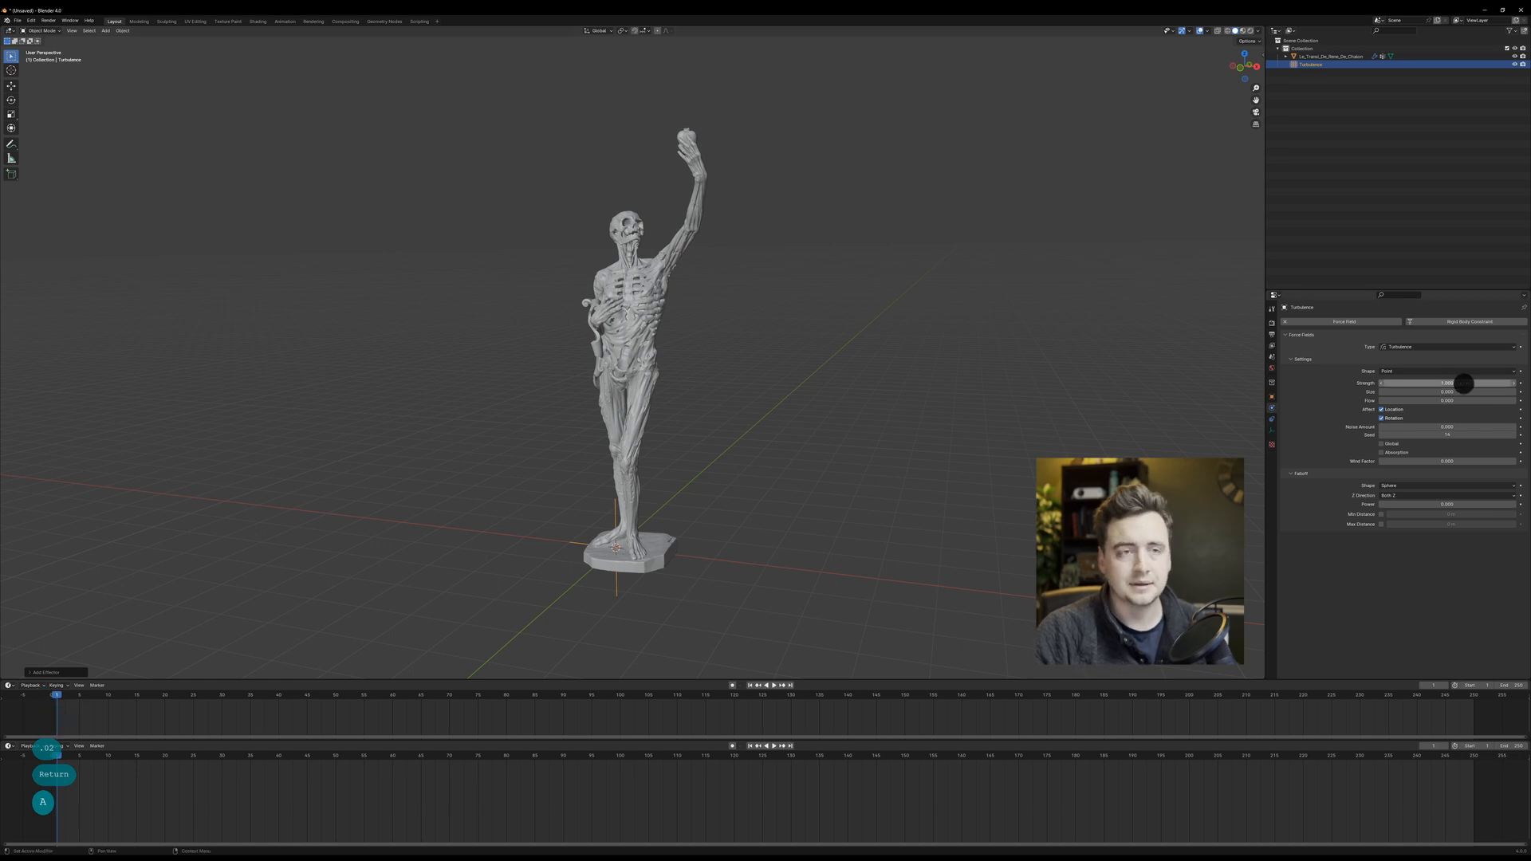
type("30000")
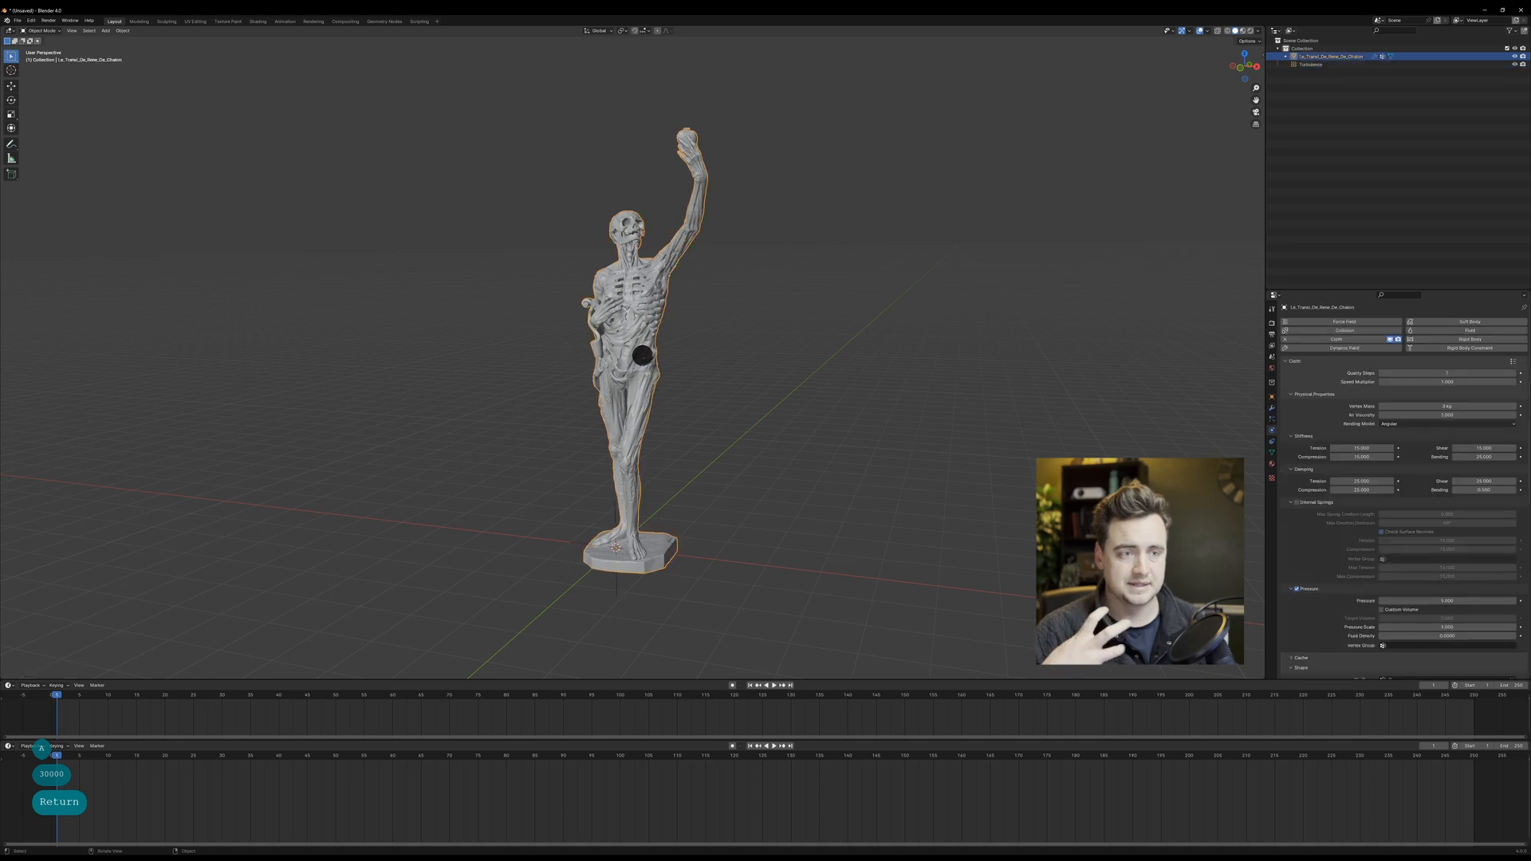
scroll("down", 3)
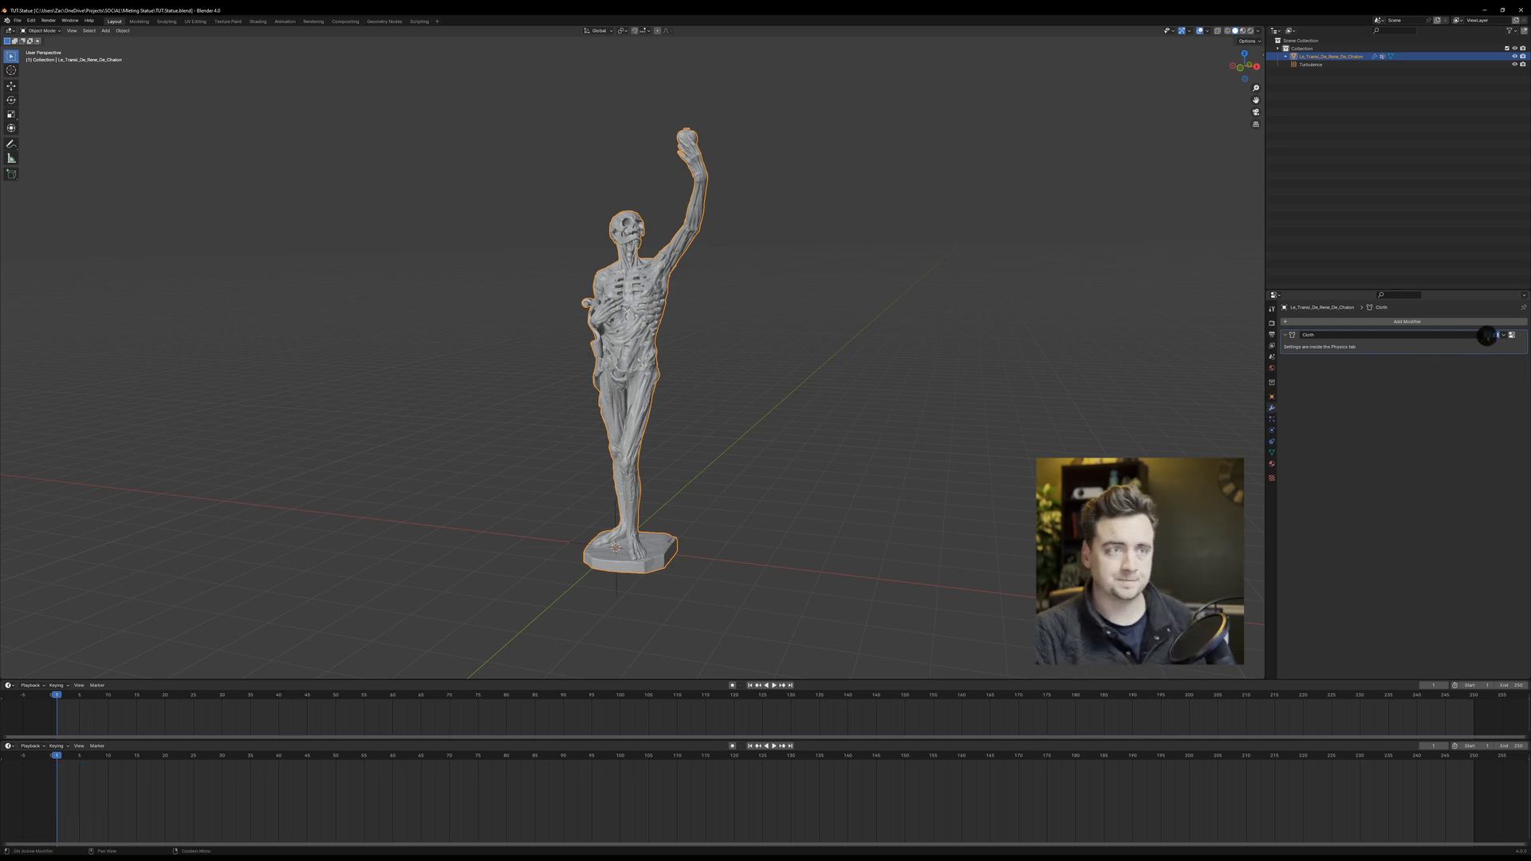
mouse_move(1366, 321)
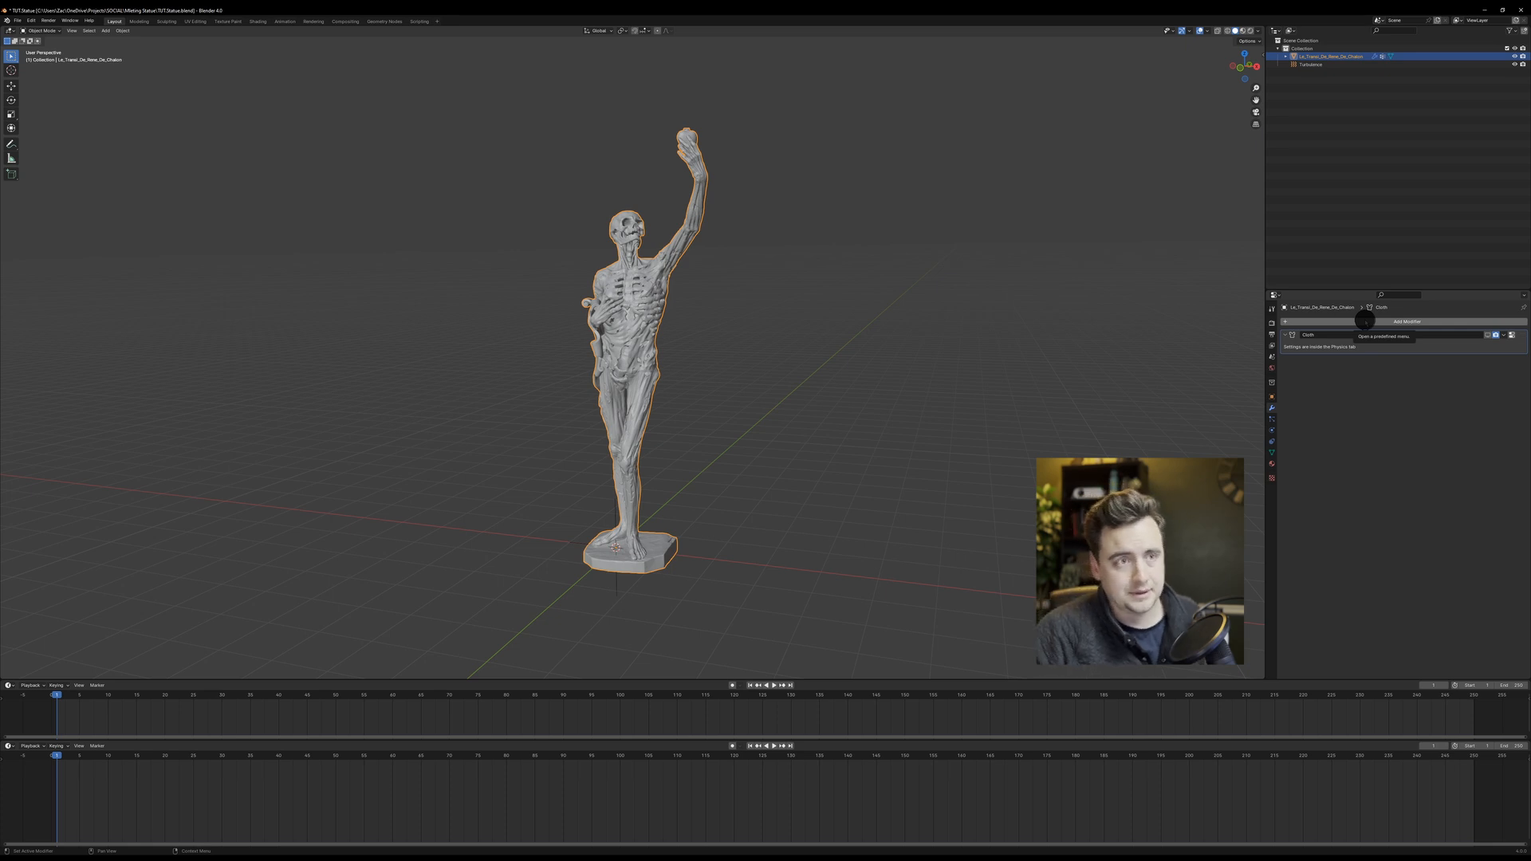
Step: Add a Vertex Weight Proximity modifier to the statue from the modifier list
left_click(1405, 322)
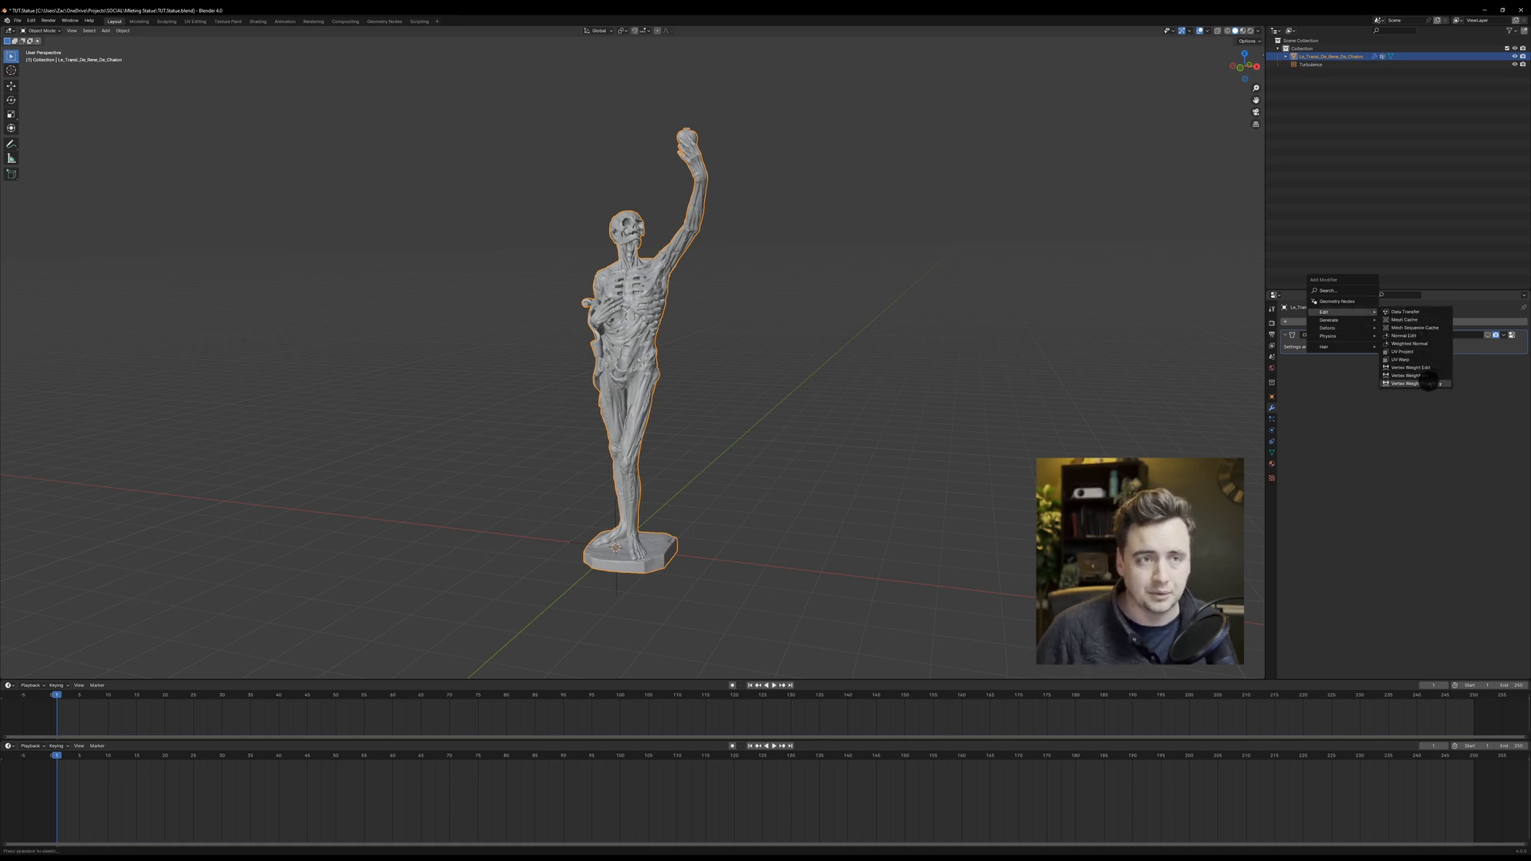
left_click(1404, 381)
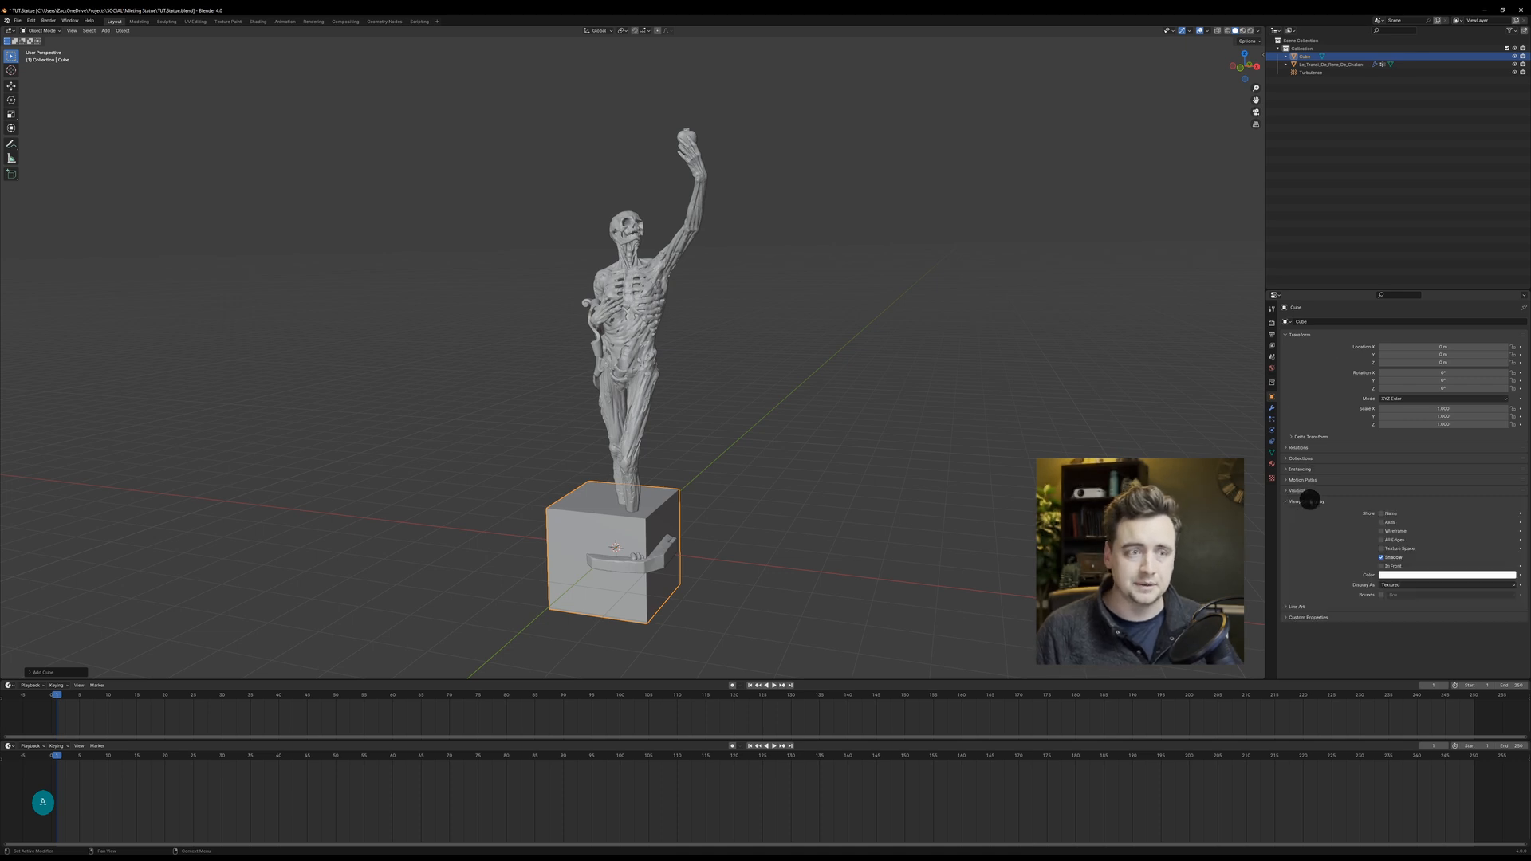
Step: Display the cube as Bounds and add a Sphere empty
left_click(1445, 584)
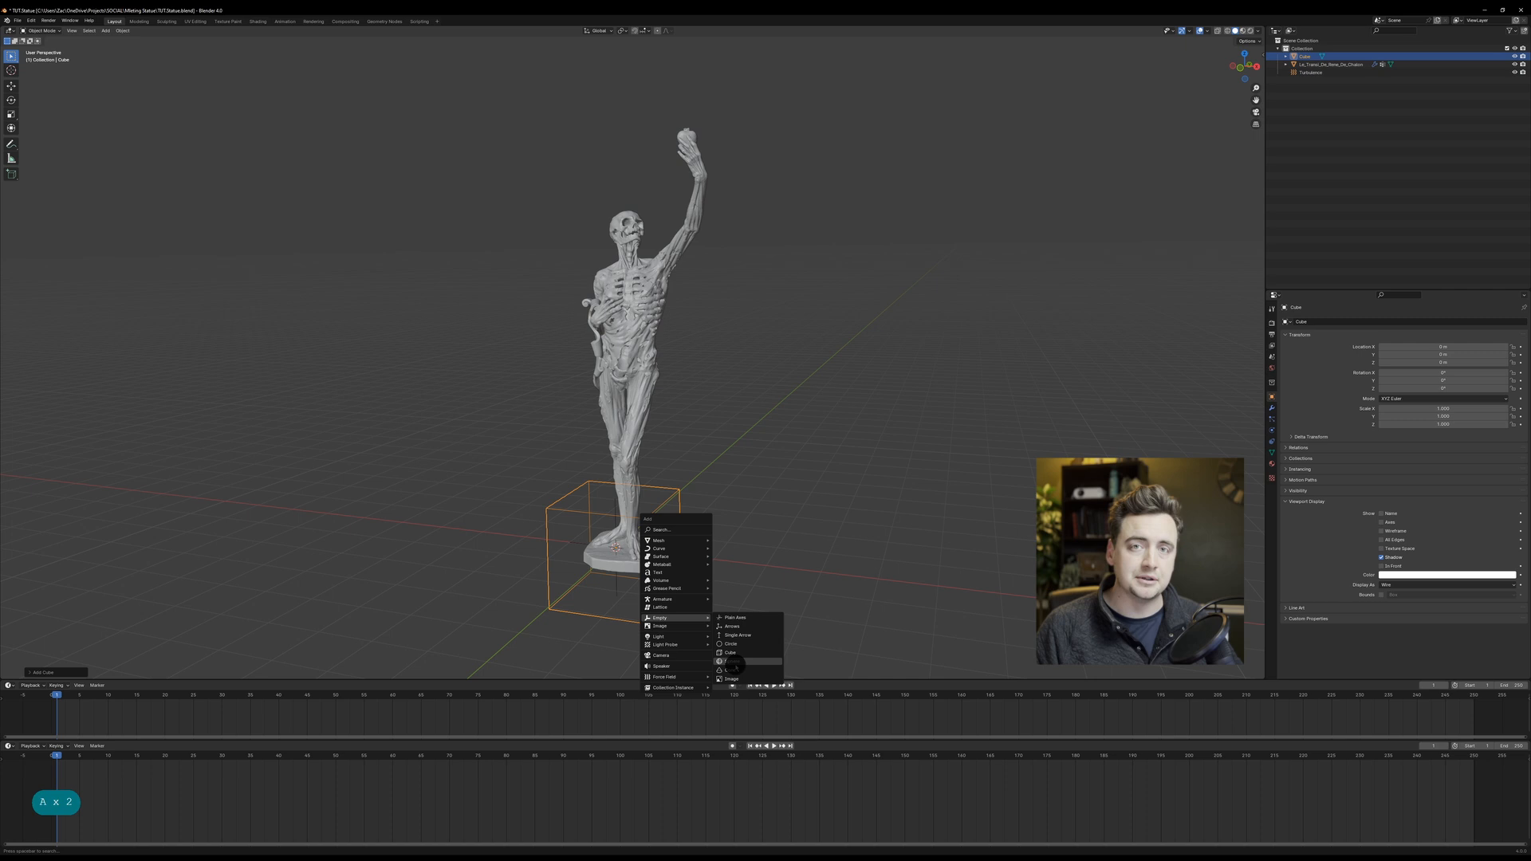
left_click(729, 672)
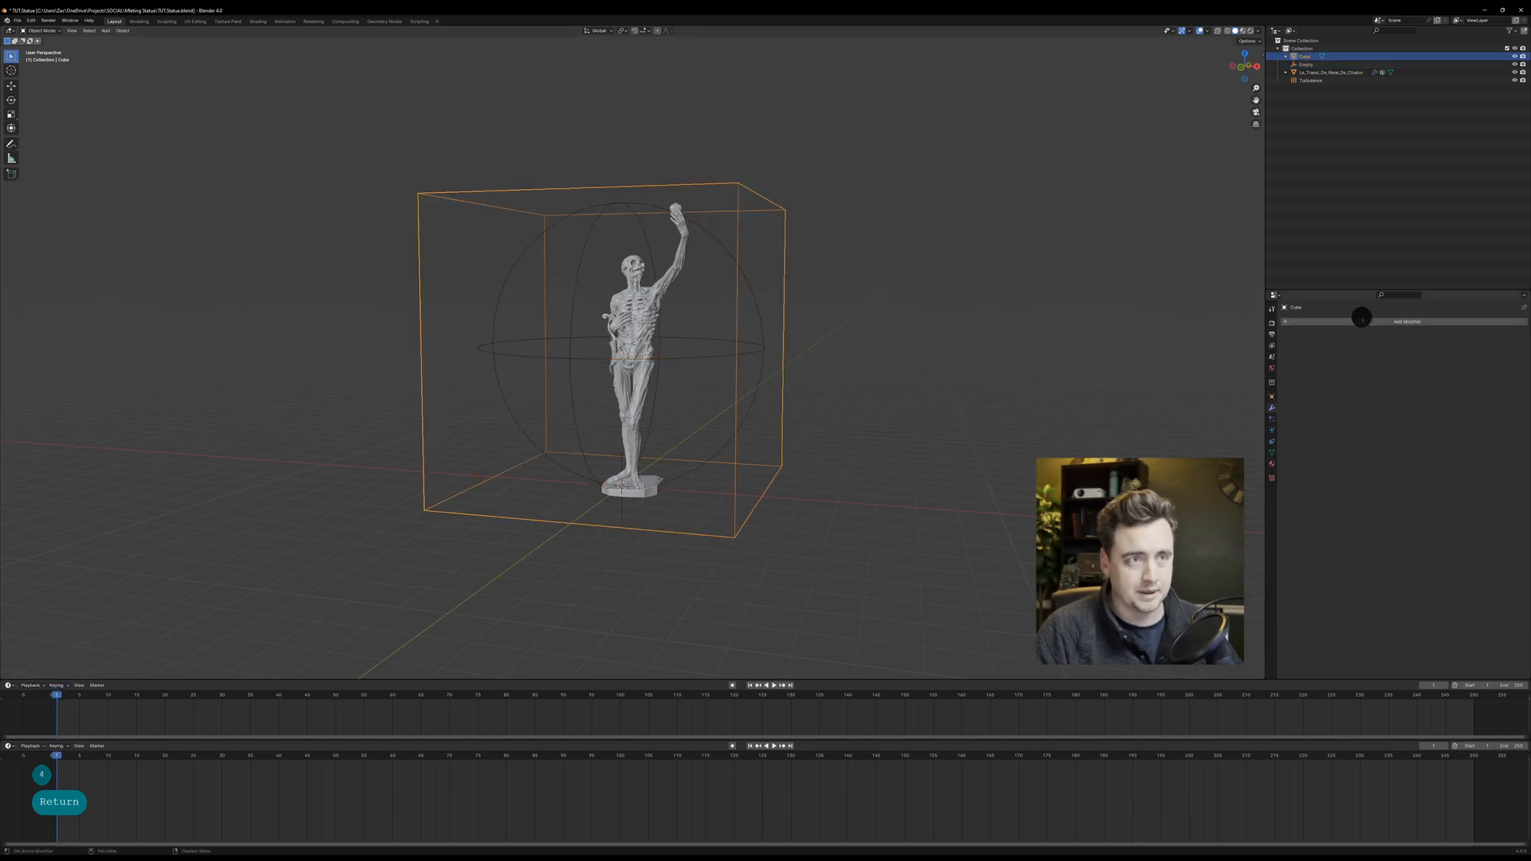
Step: Add an Array modifier to the cube with the sphere empty as offset object
left_click(1406, 322)
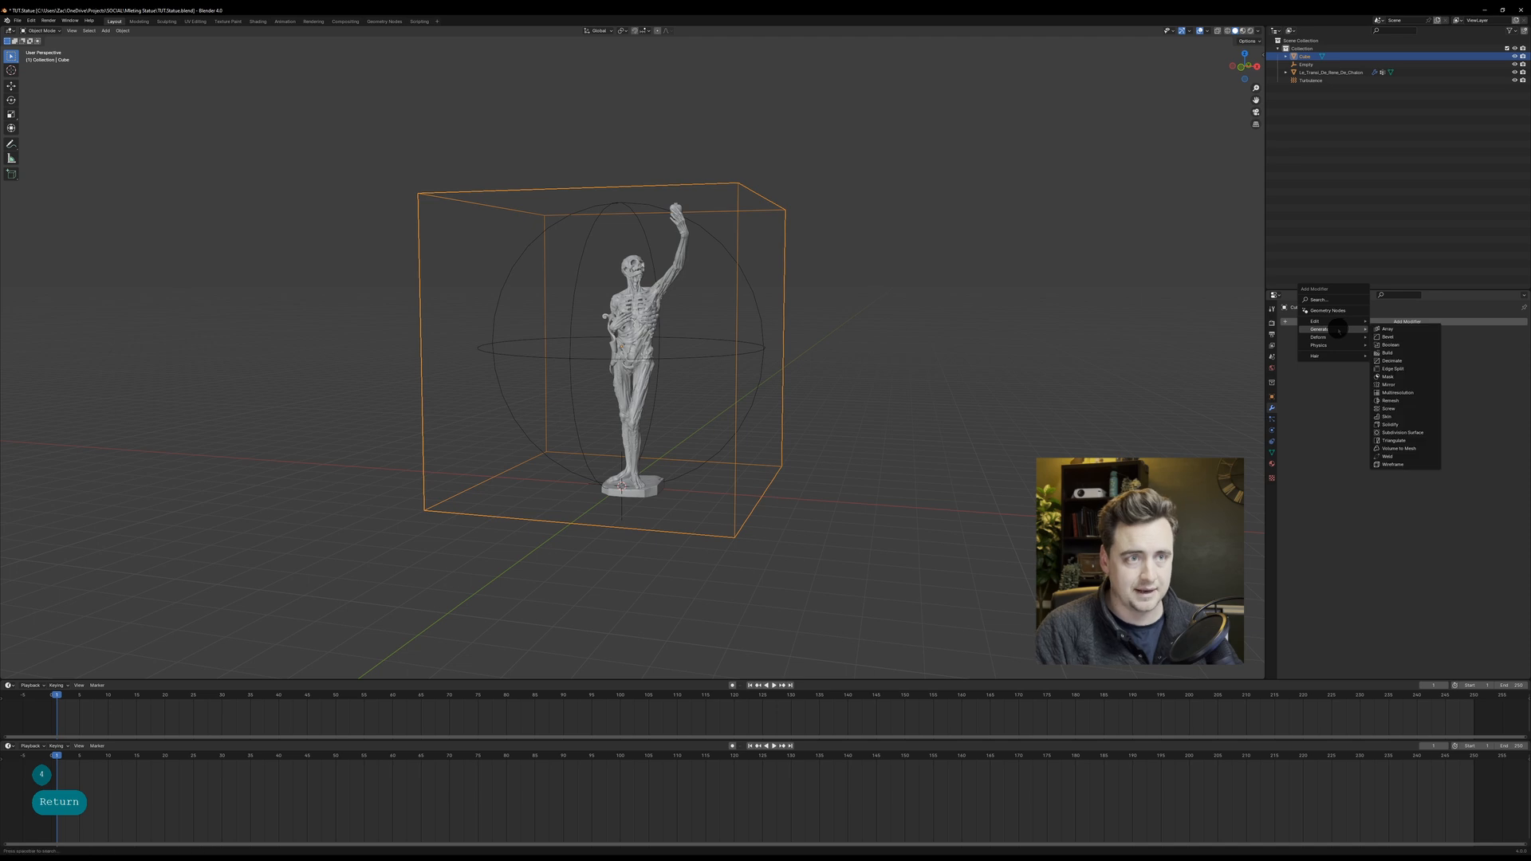
left_click(1386, 329)
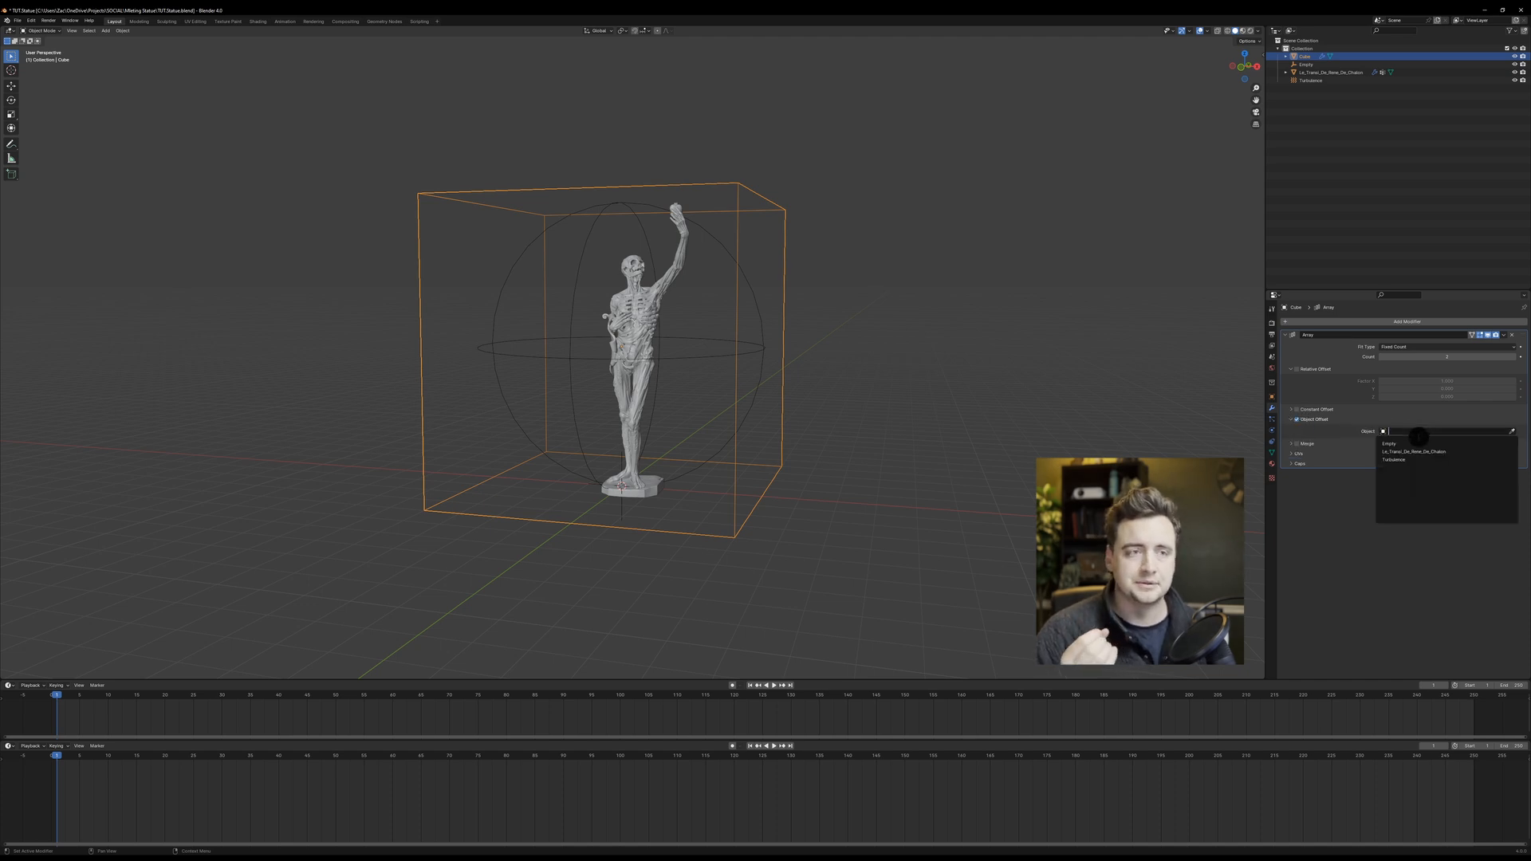
left_click(1388, 443)
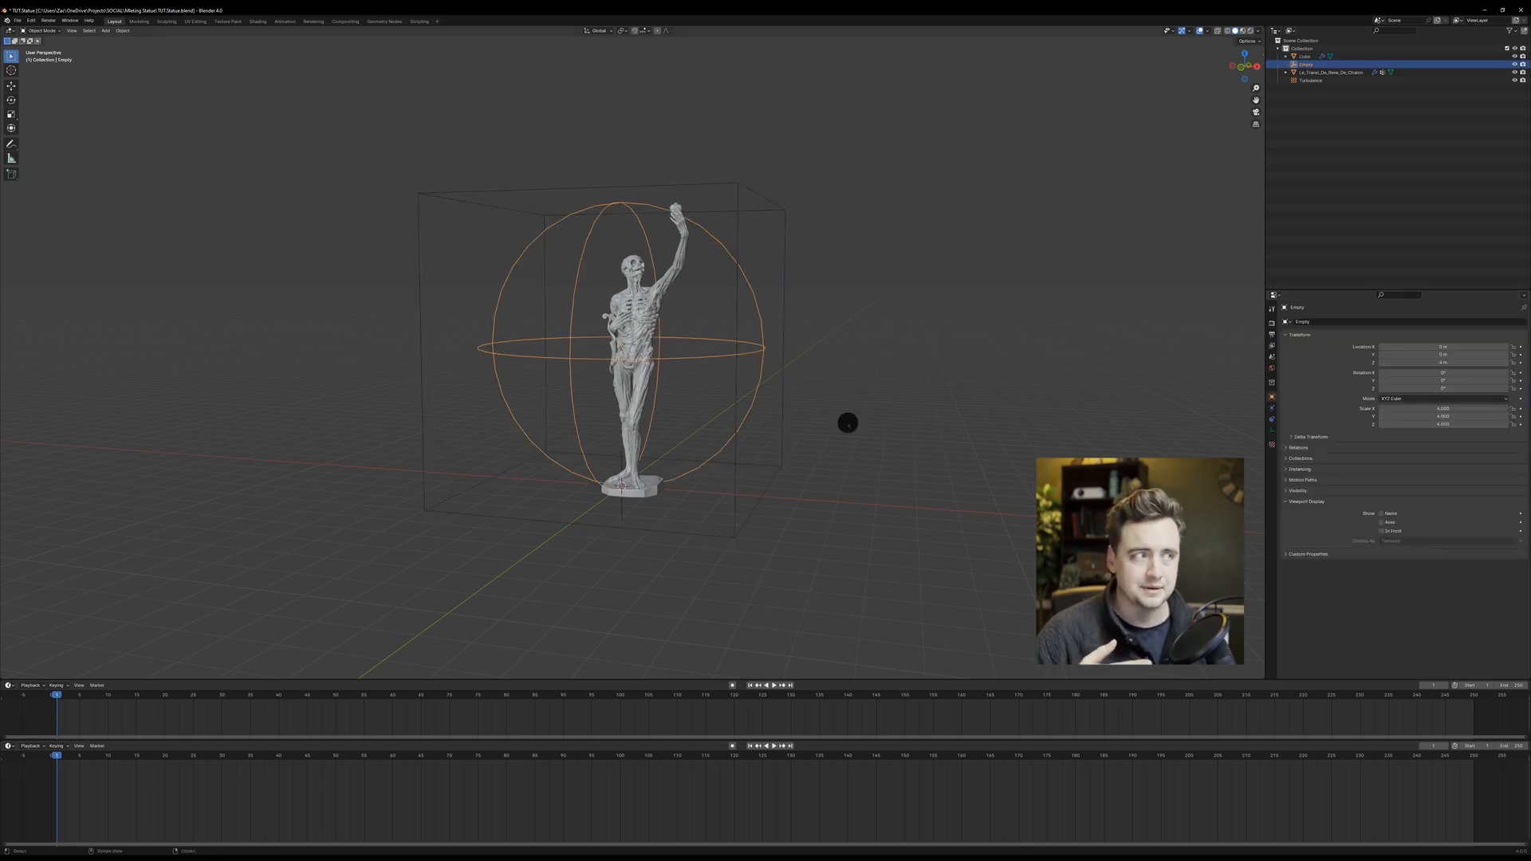
Step: Parent the empty to the cube using Ctrl+P > Object
key("s")
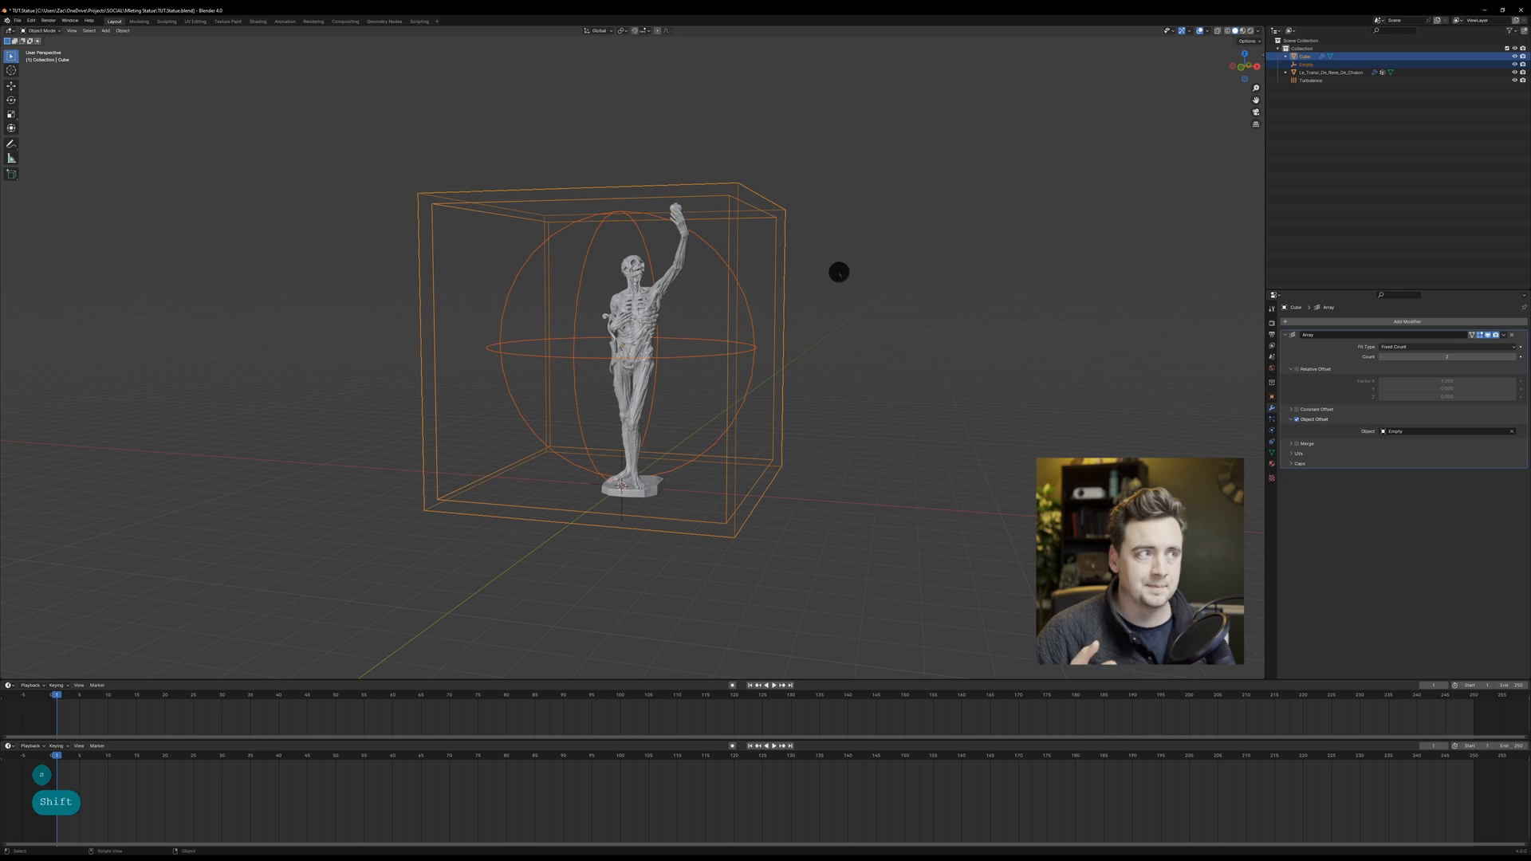
key("Ctrl+P")
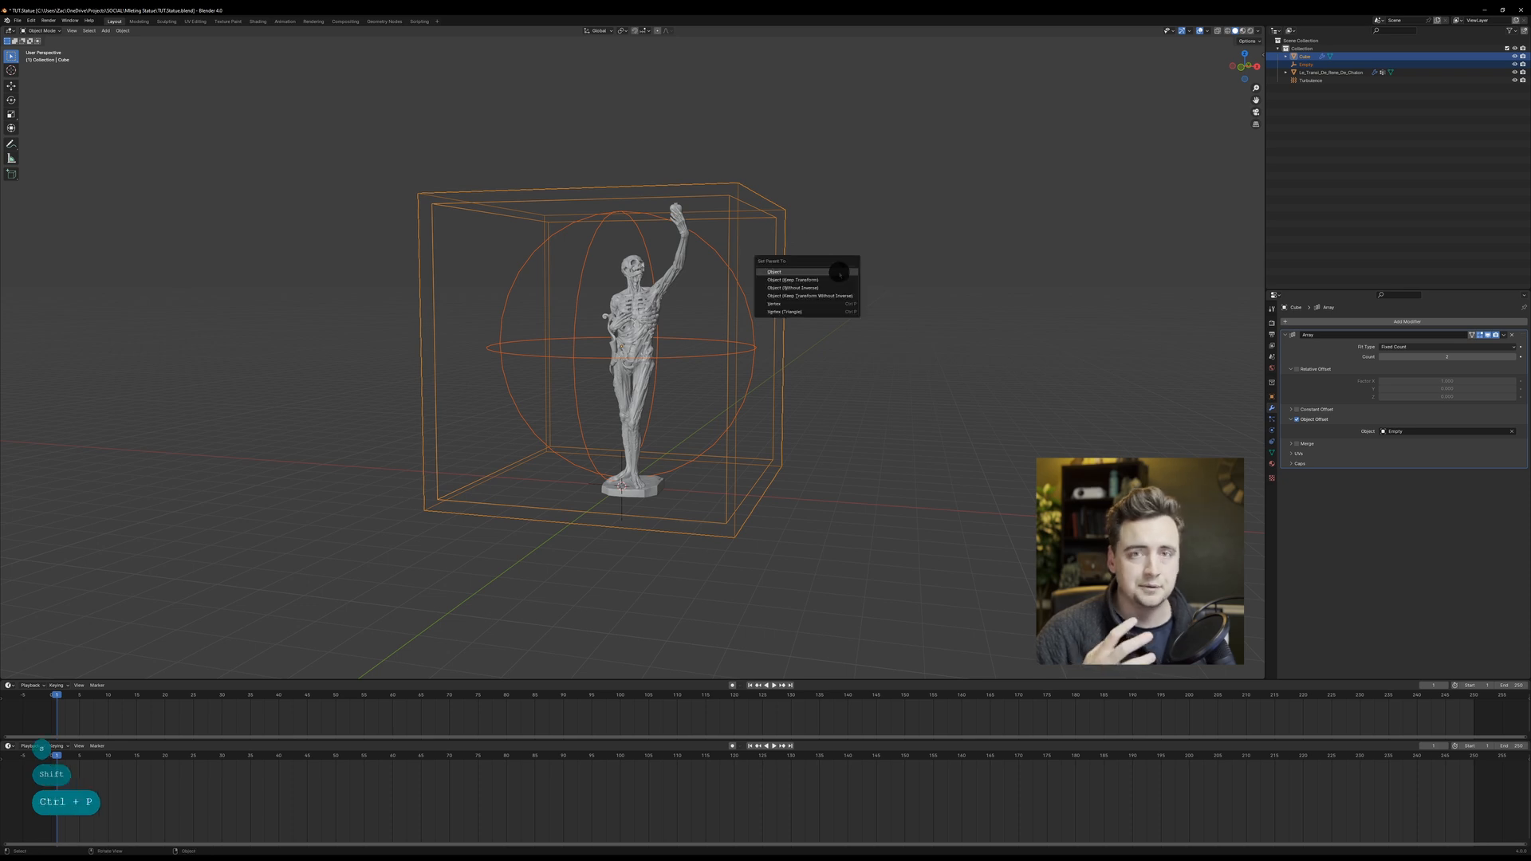
left_click(774, 271)
type("15")
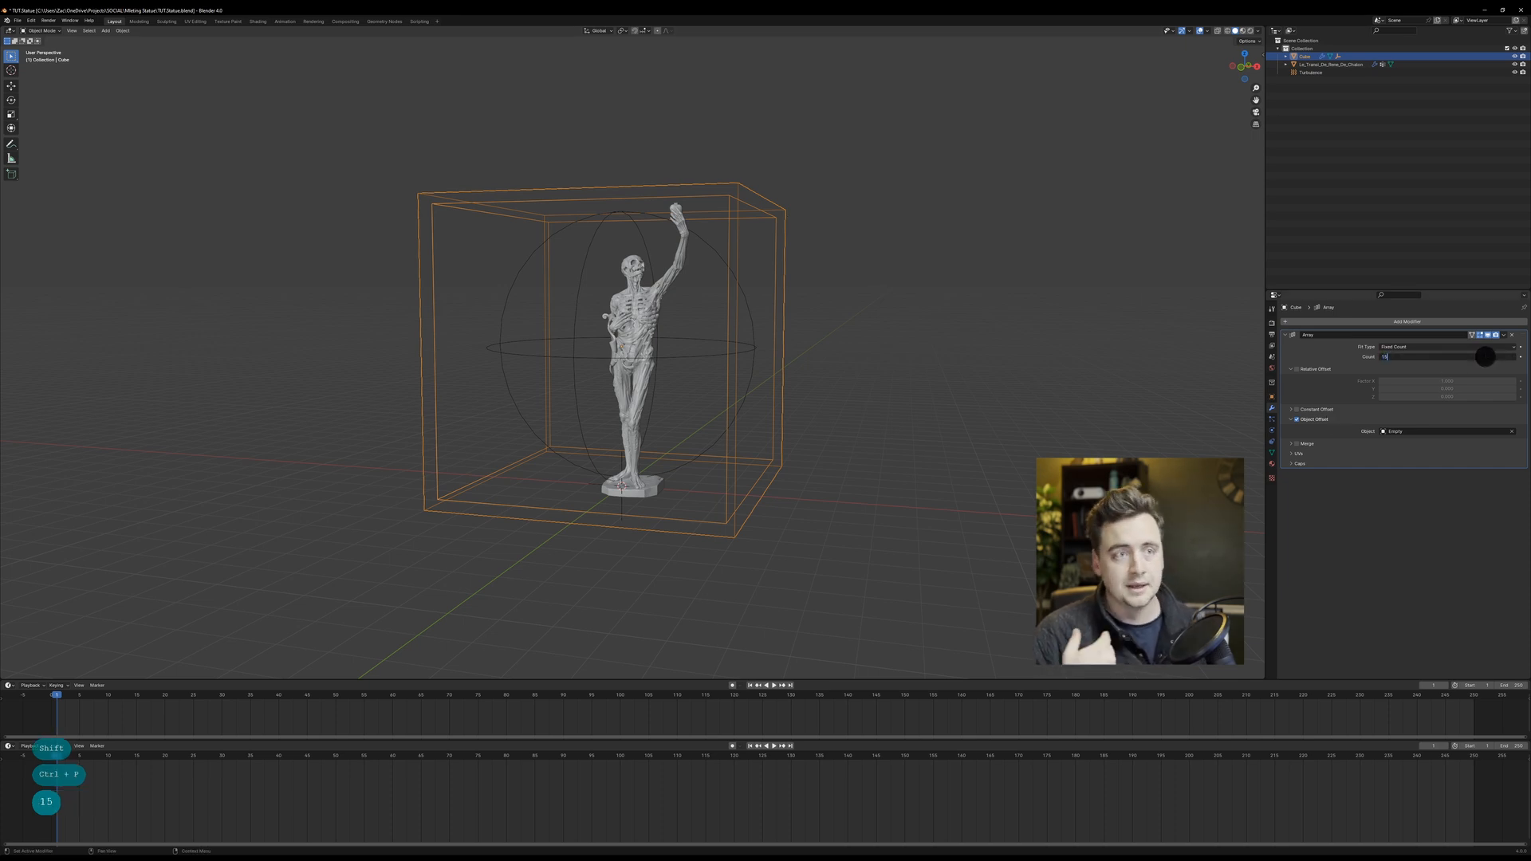
Step: Confirm the new array Count, filling the cube with nested shrinking copies
key("Return")
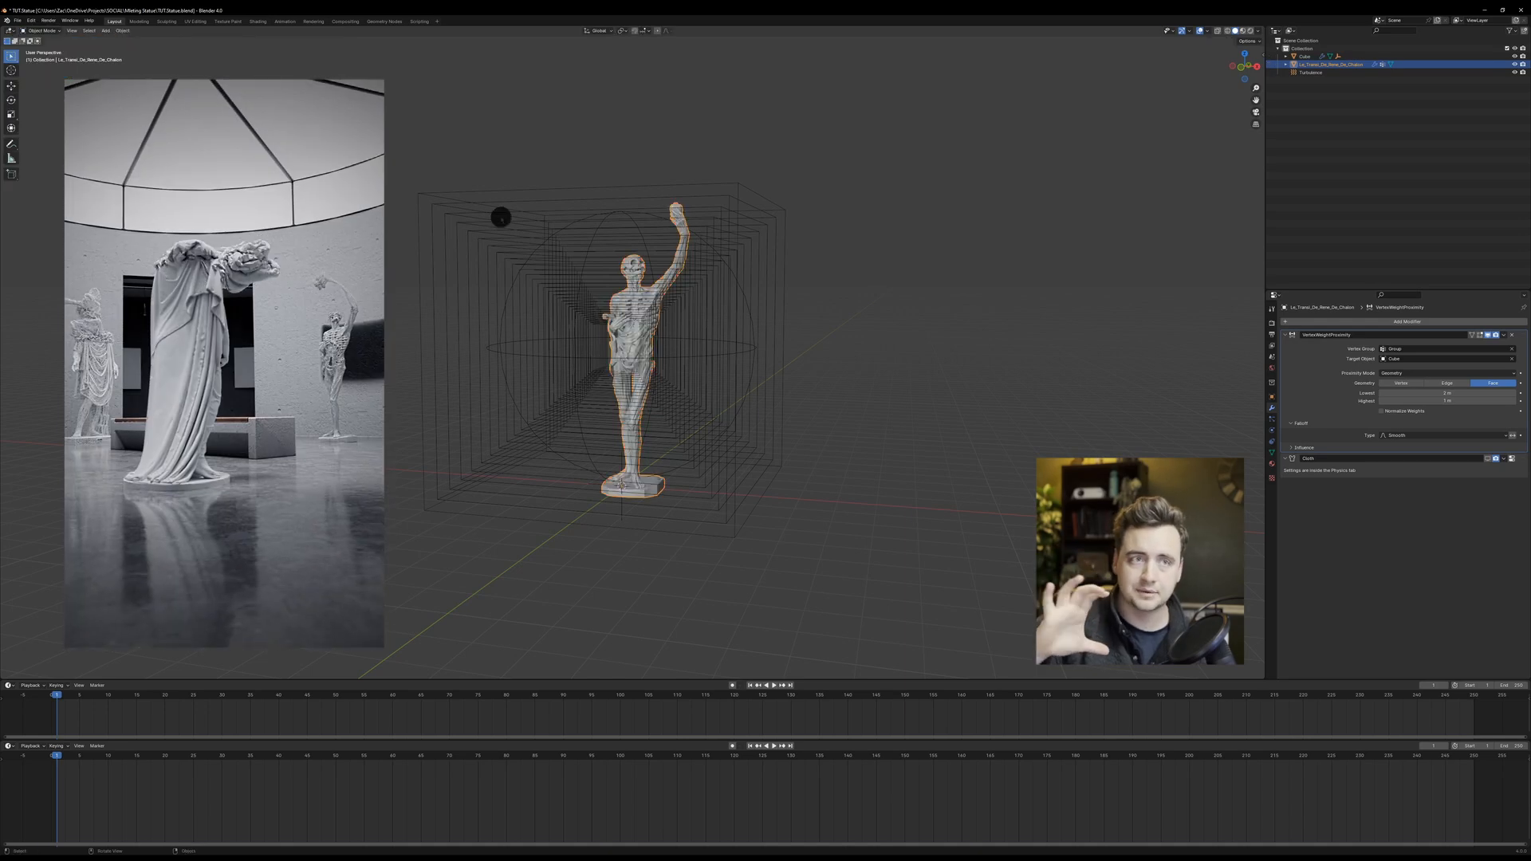
Step: Keyframe the arrayed cube rising along Z by the last frame and play it back
left_click(1303, 56)
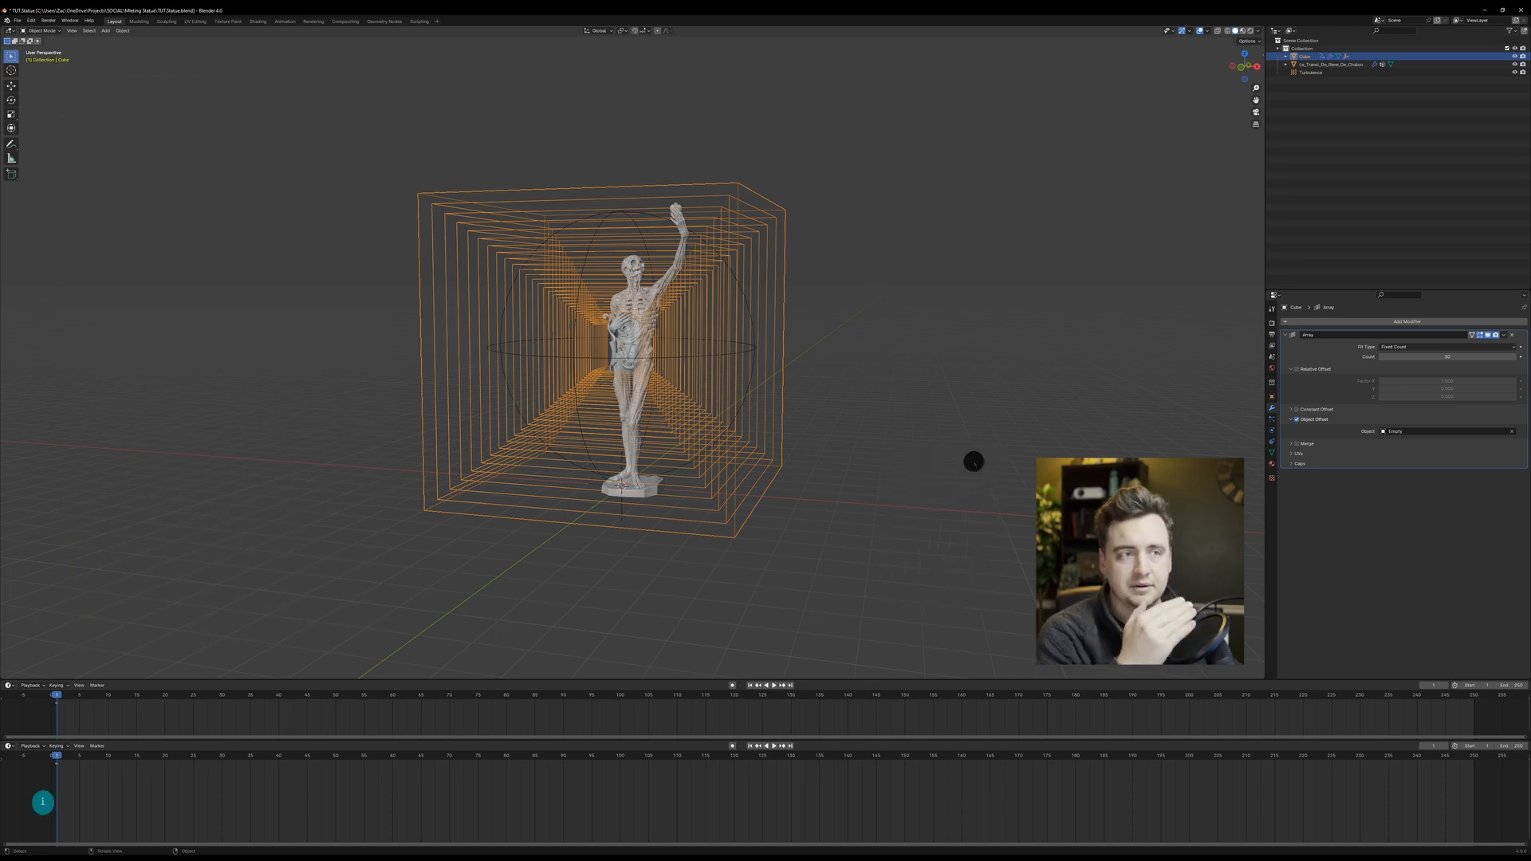
key("shift+Right")
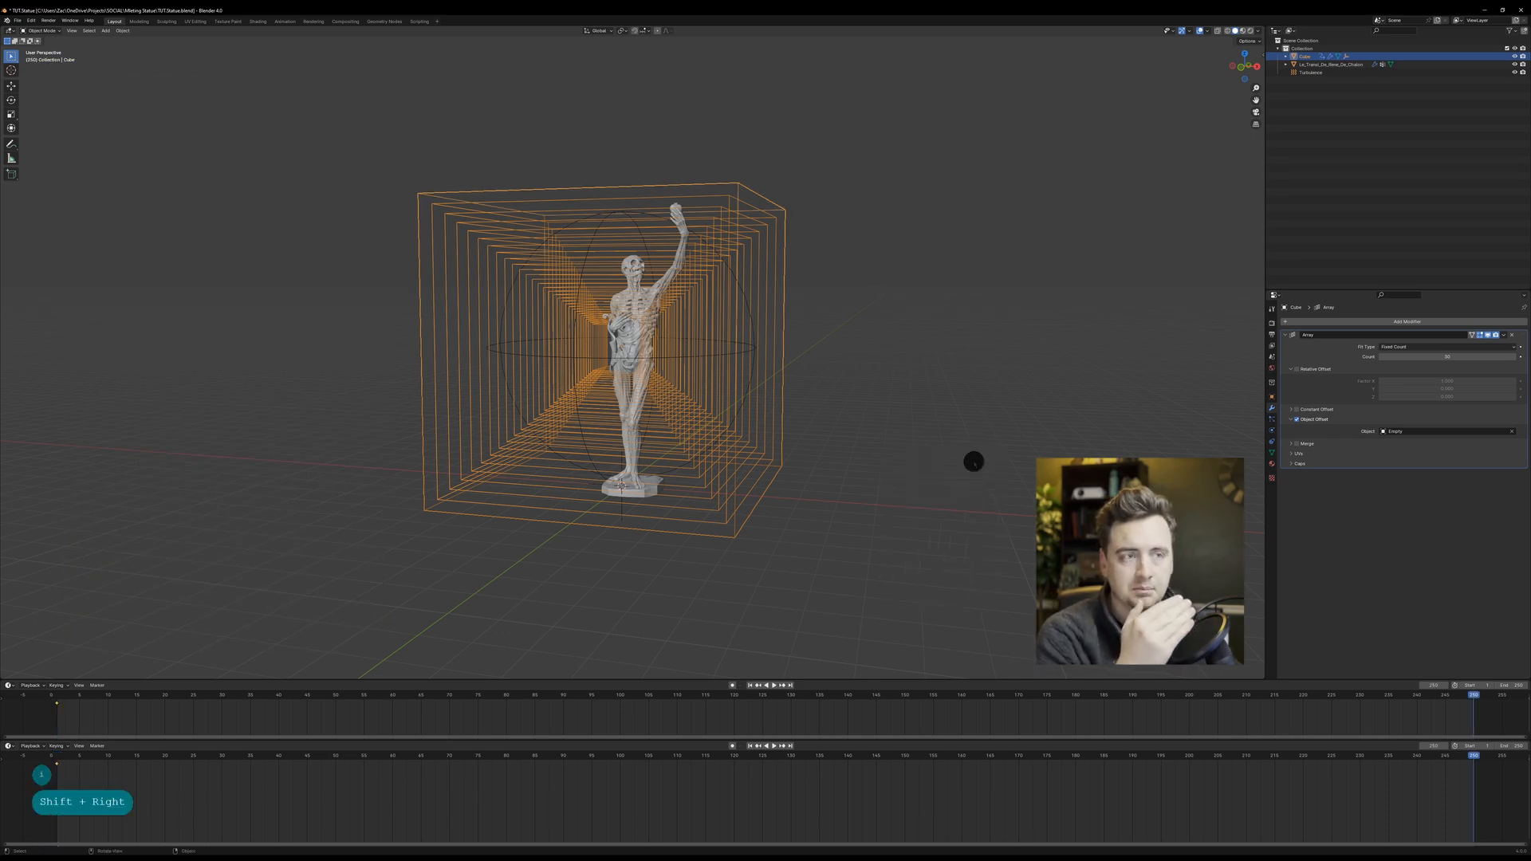
key("g")
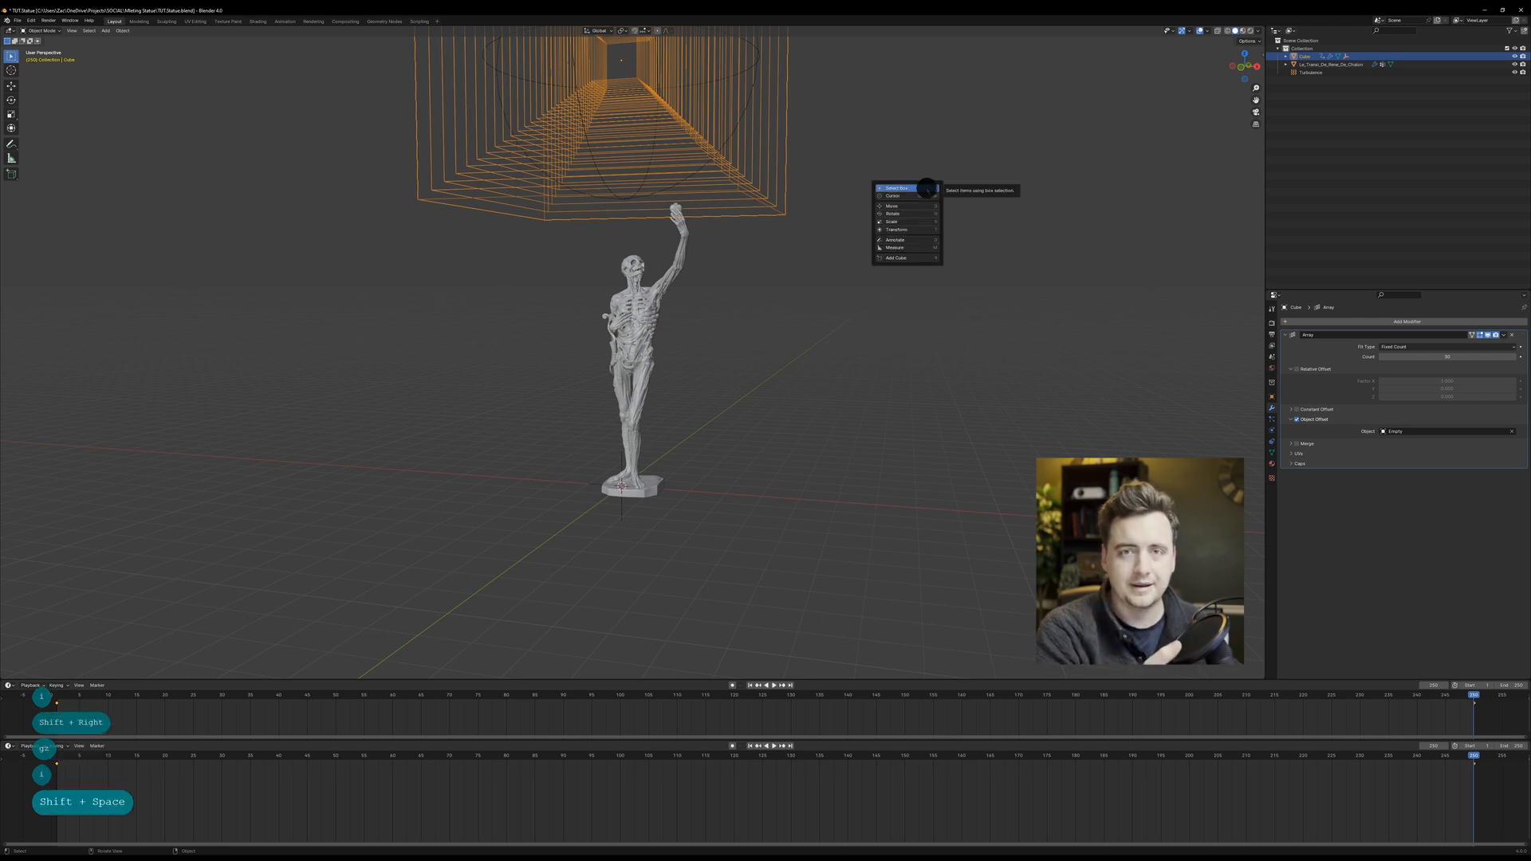
key("space")
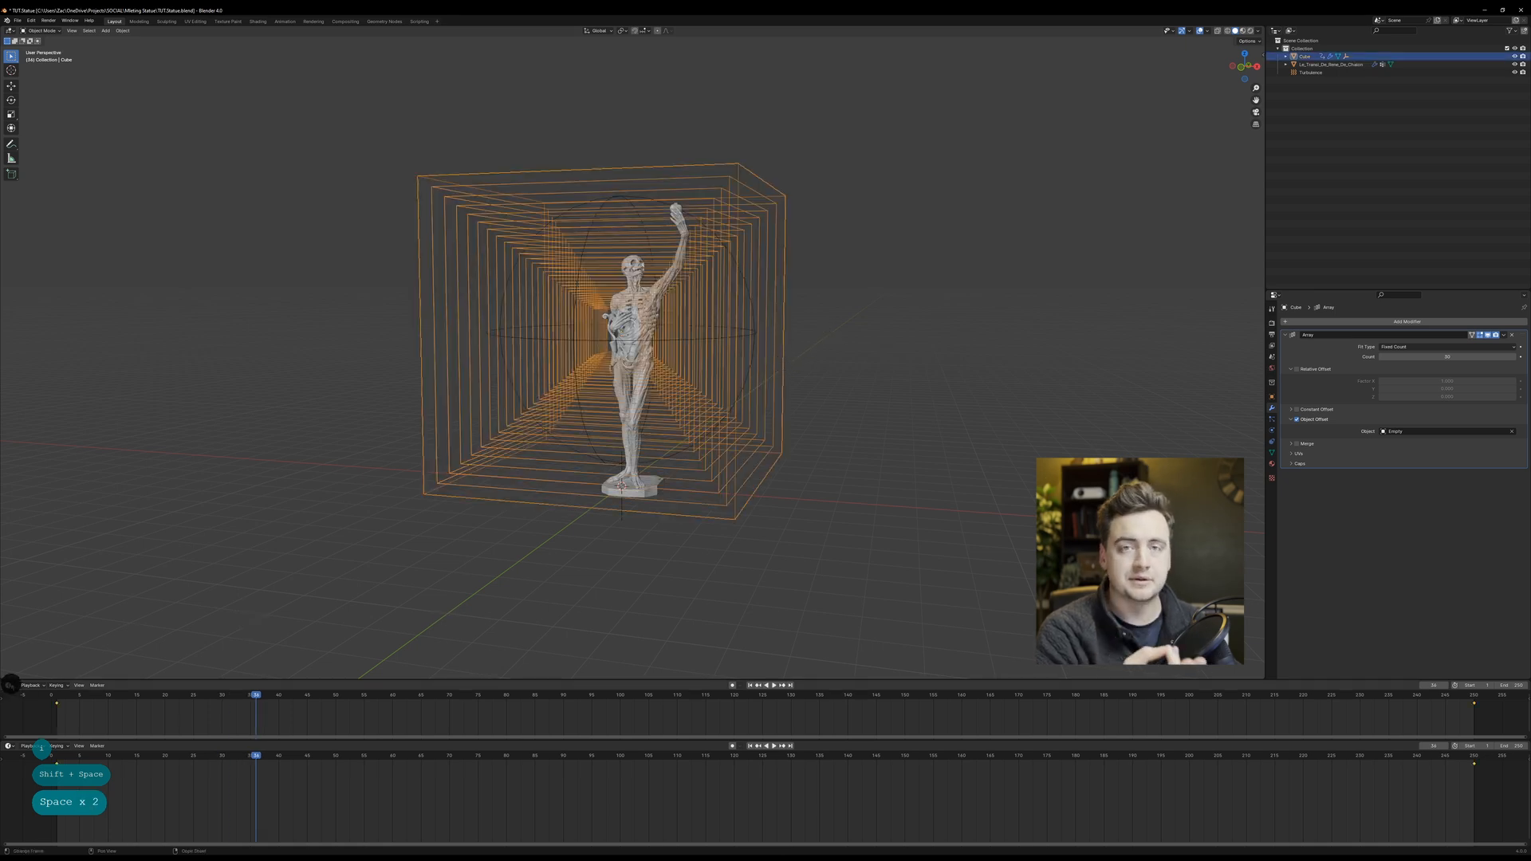
left_click(9, 694)
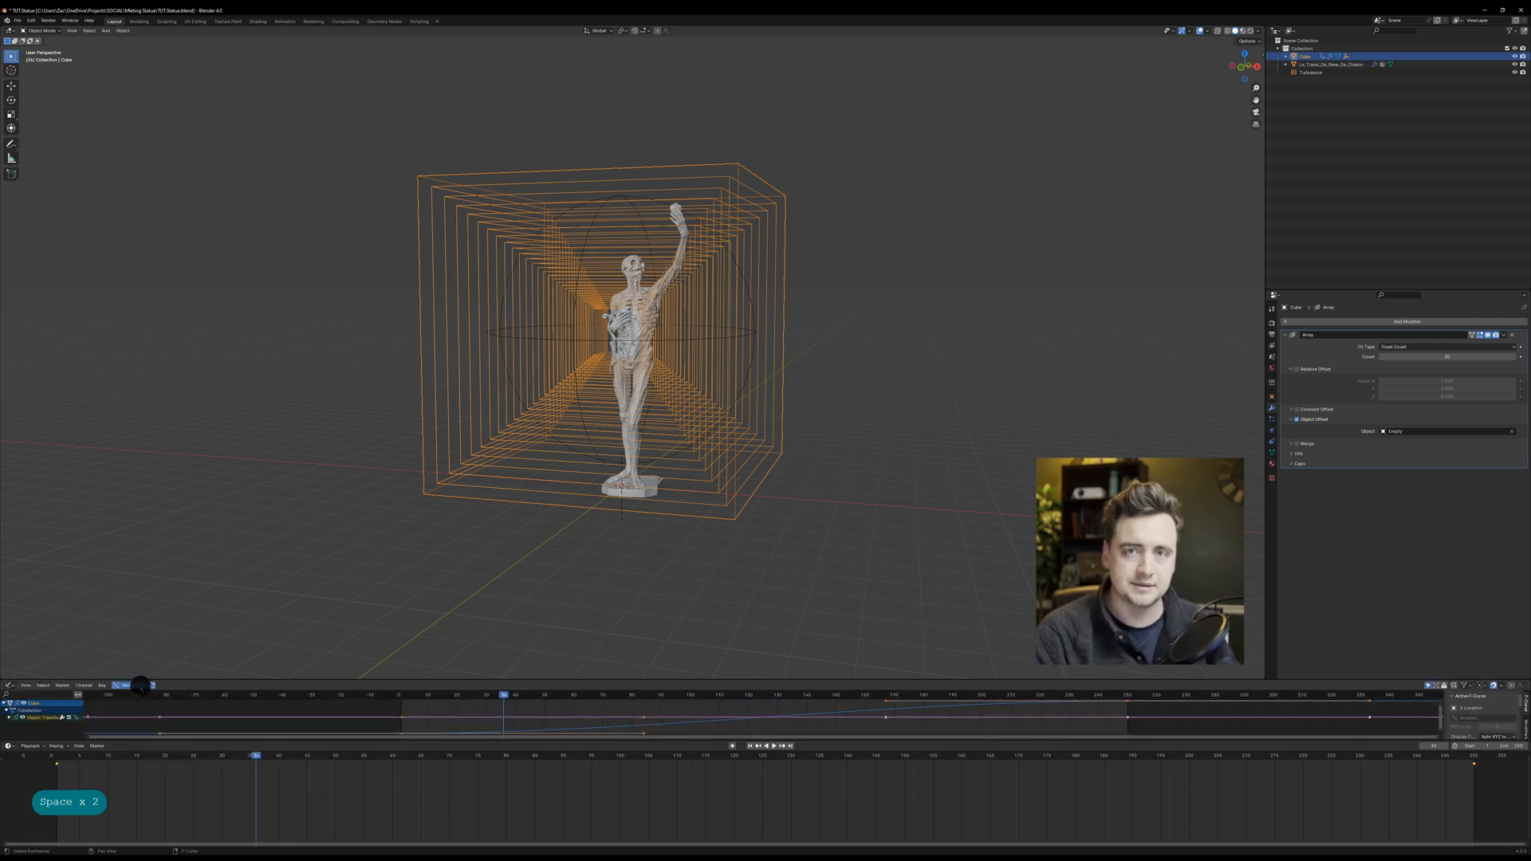
Step: Adjust the cube's keyframes through the right-click menu and return to the first frame
right_click(575, 712)
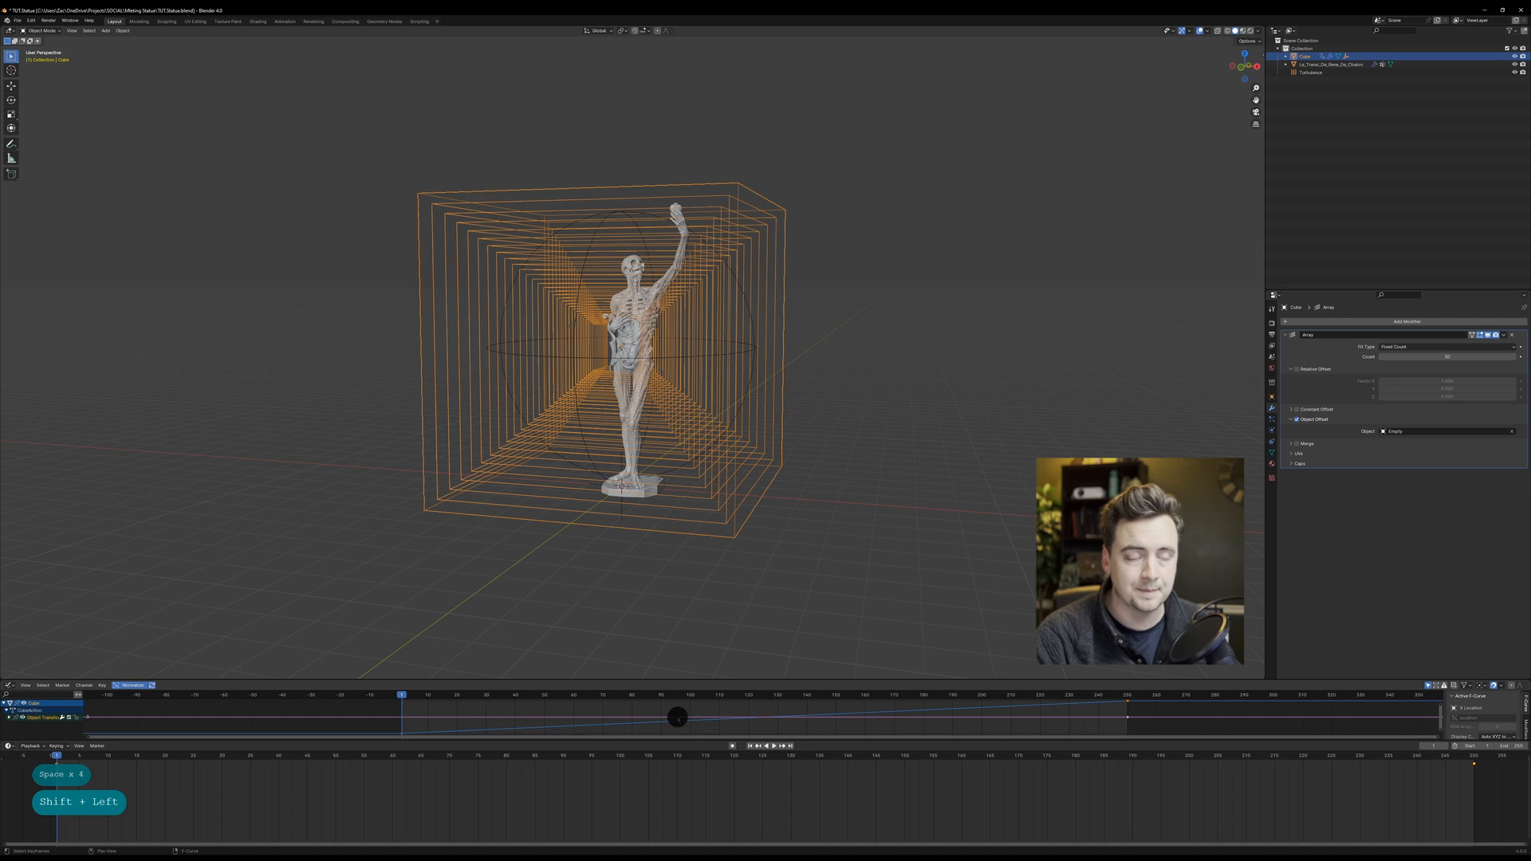
key("space")
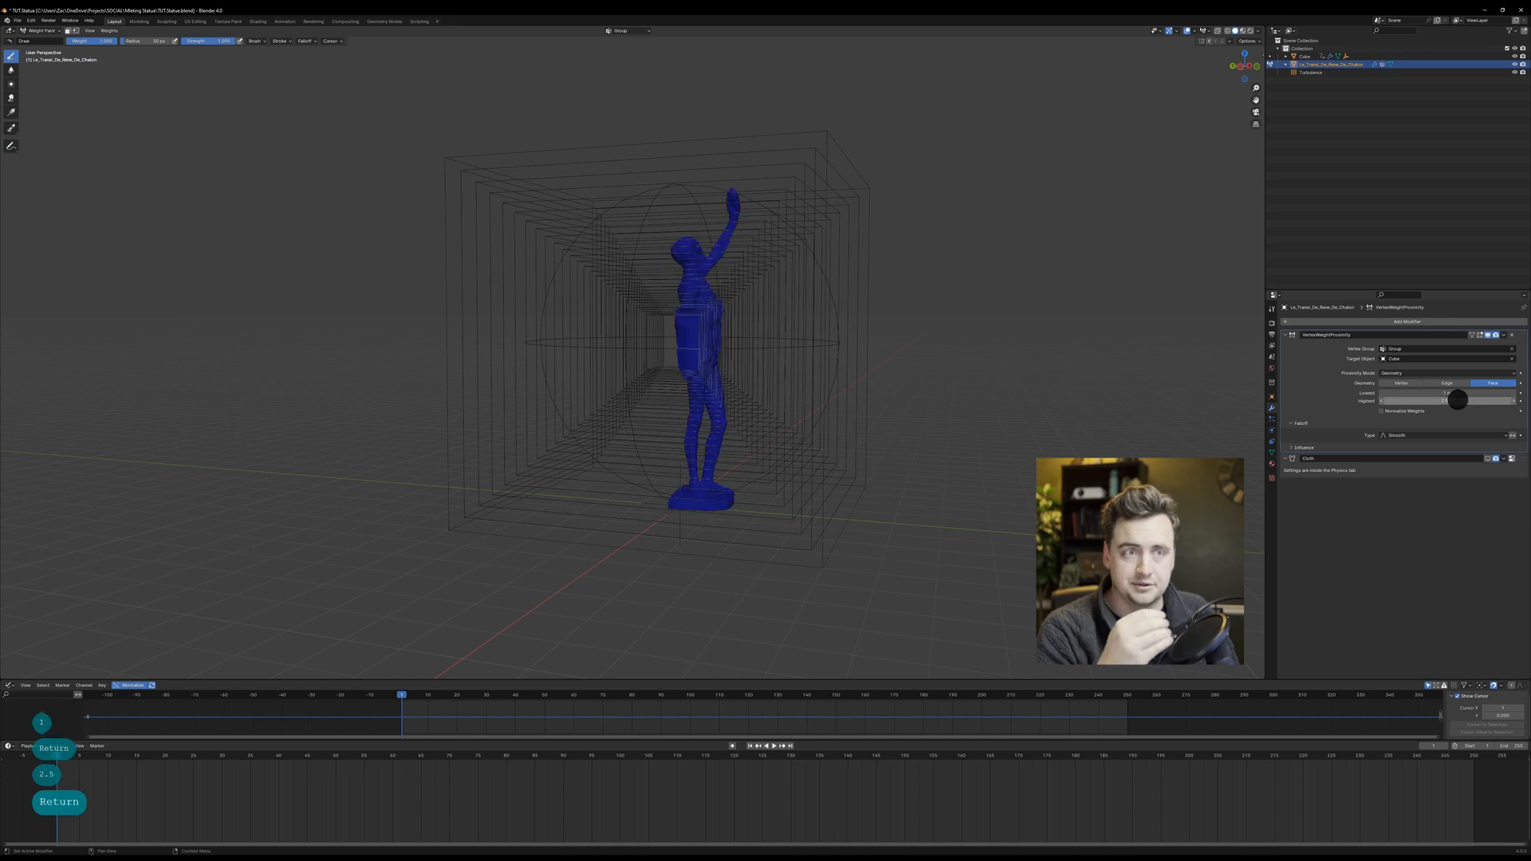
Step: Confirm the distance value, then play to the last frame as the statue's weights turn red
key("space")
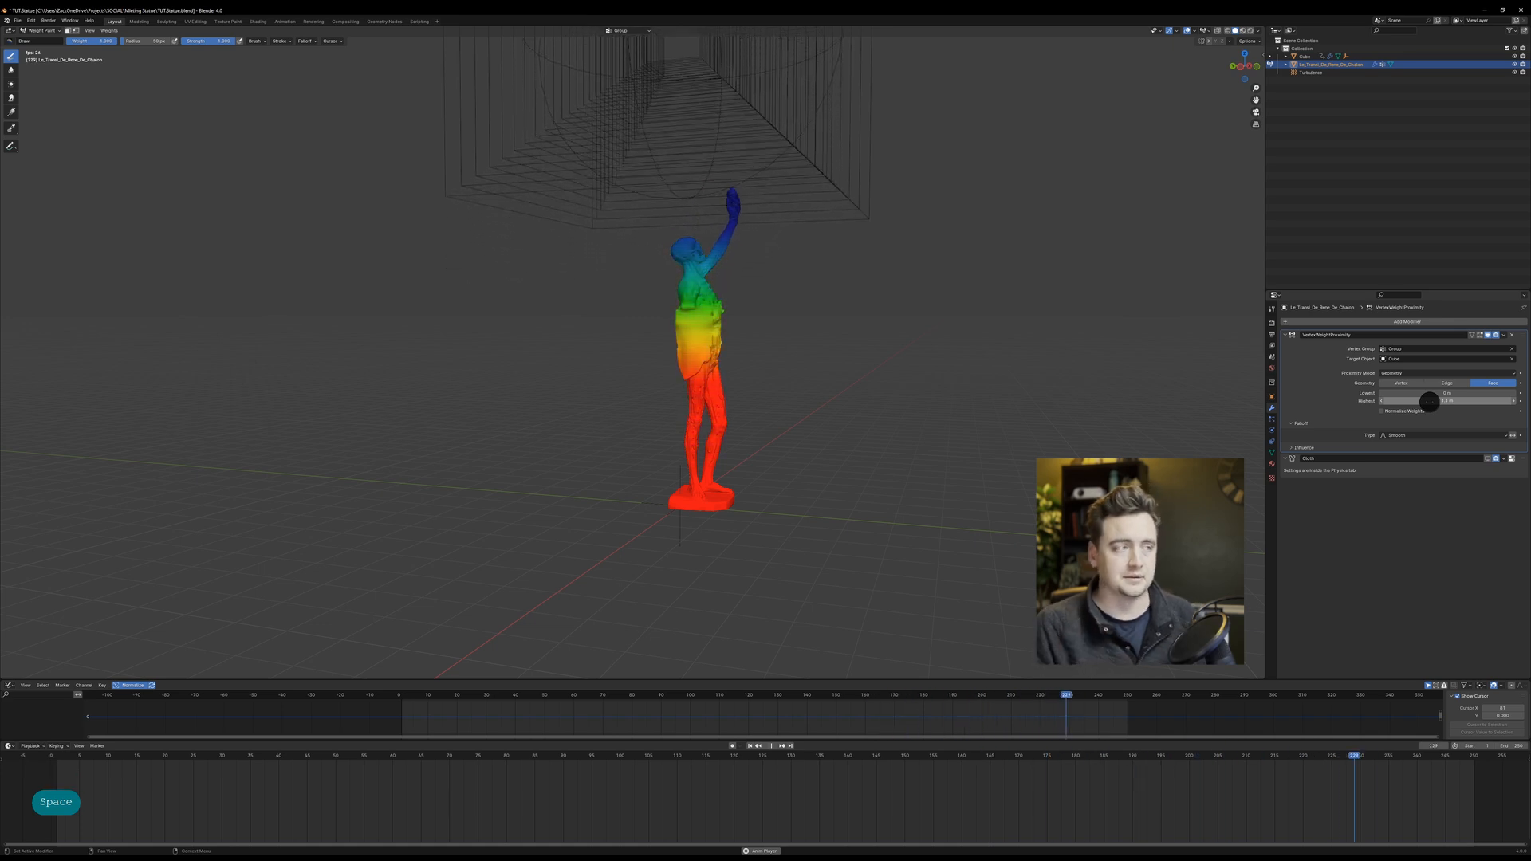
key("space")
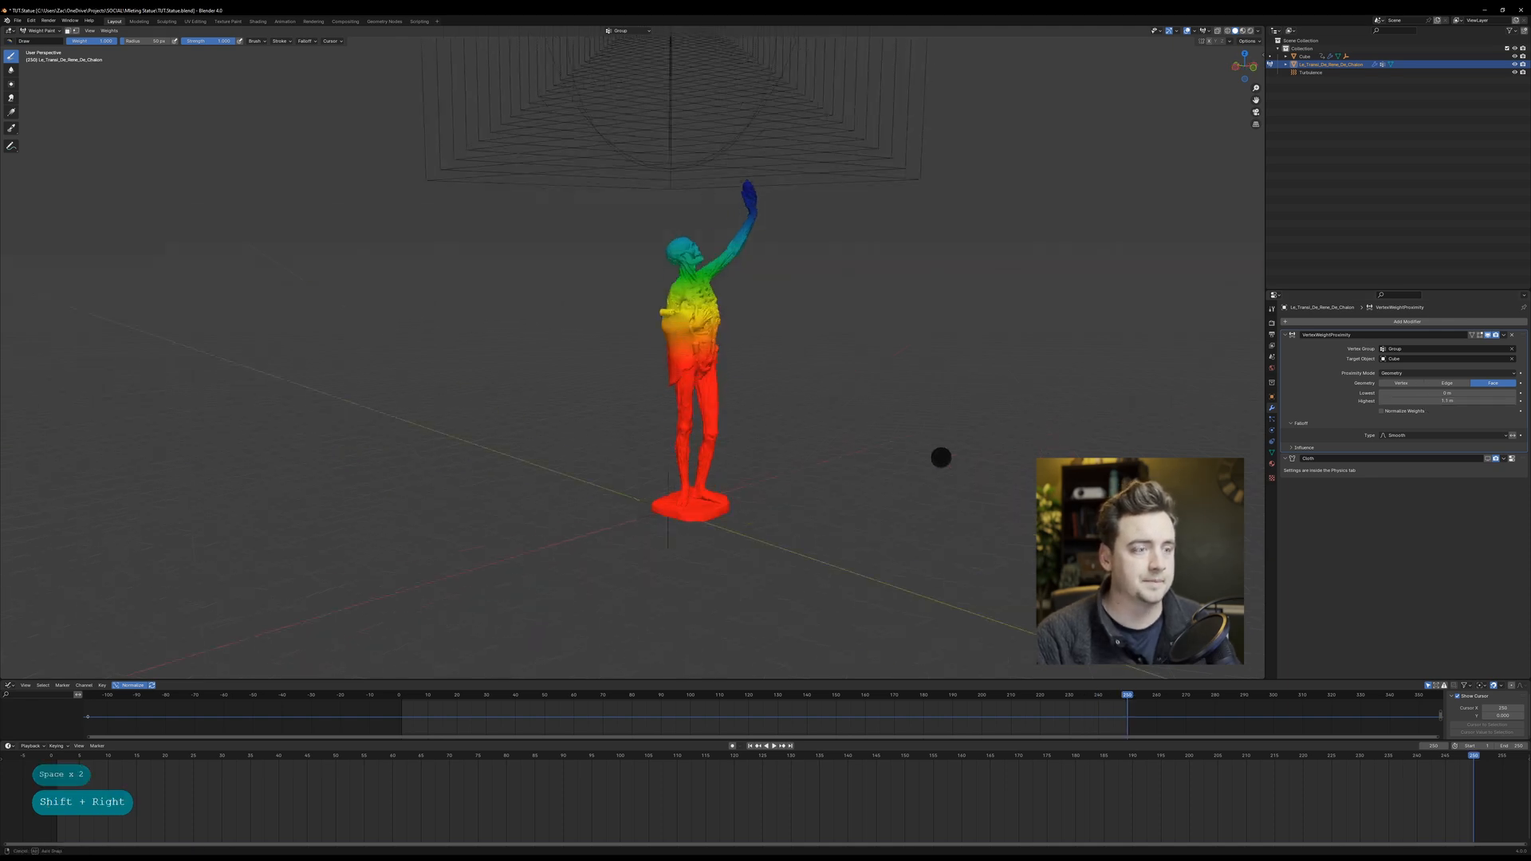
key("1")
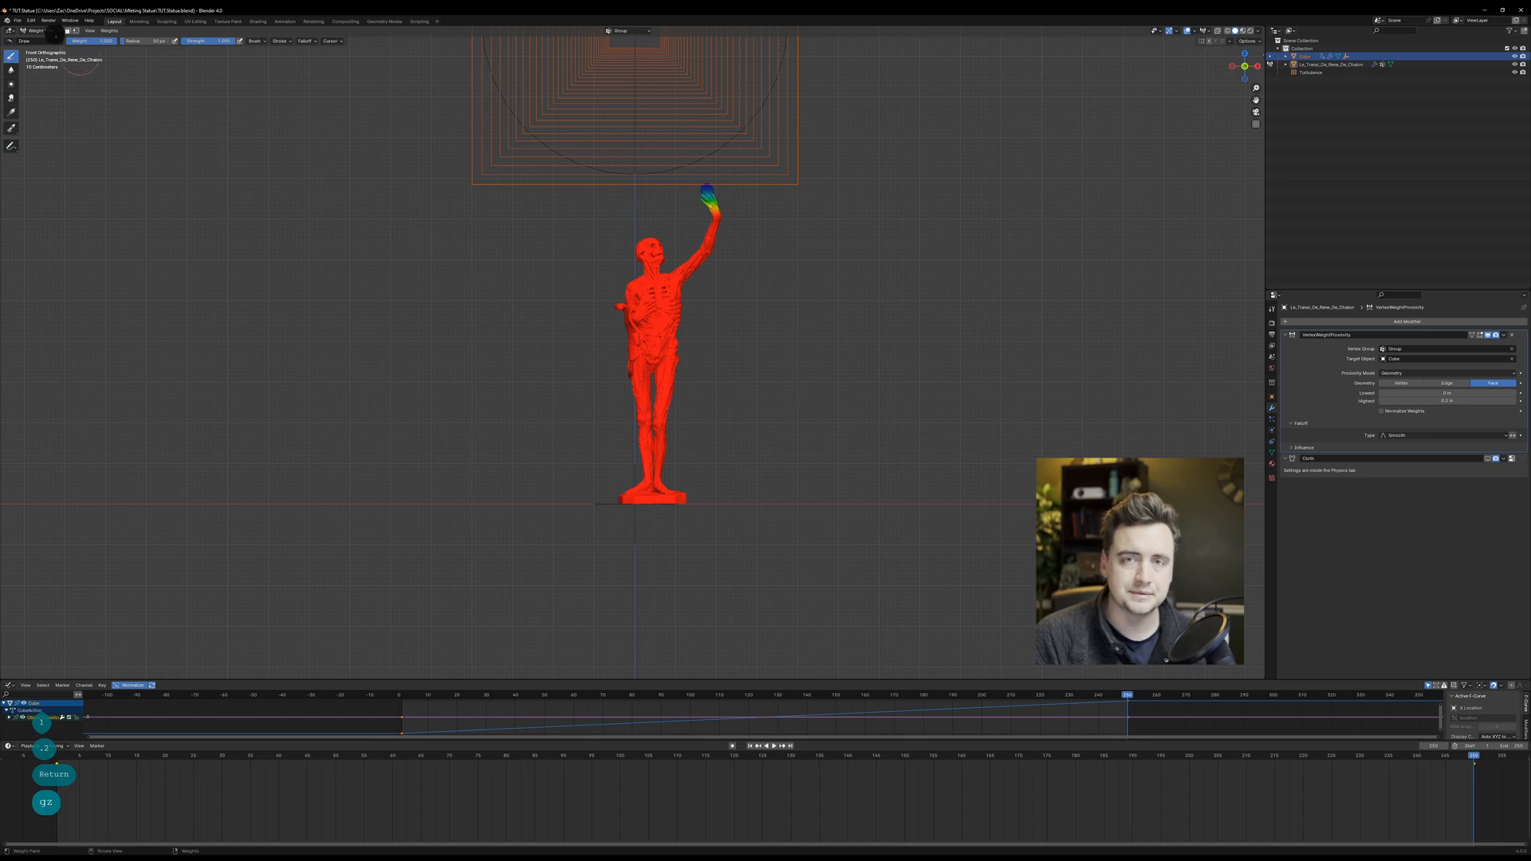
Step: Re-keyframe the cube's location in Object Mode, then select the statue and replay the sweep
left_click(34, 30)
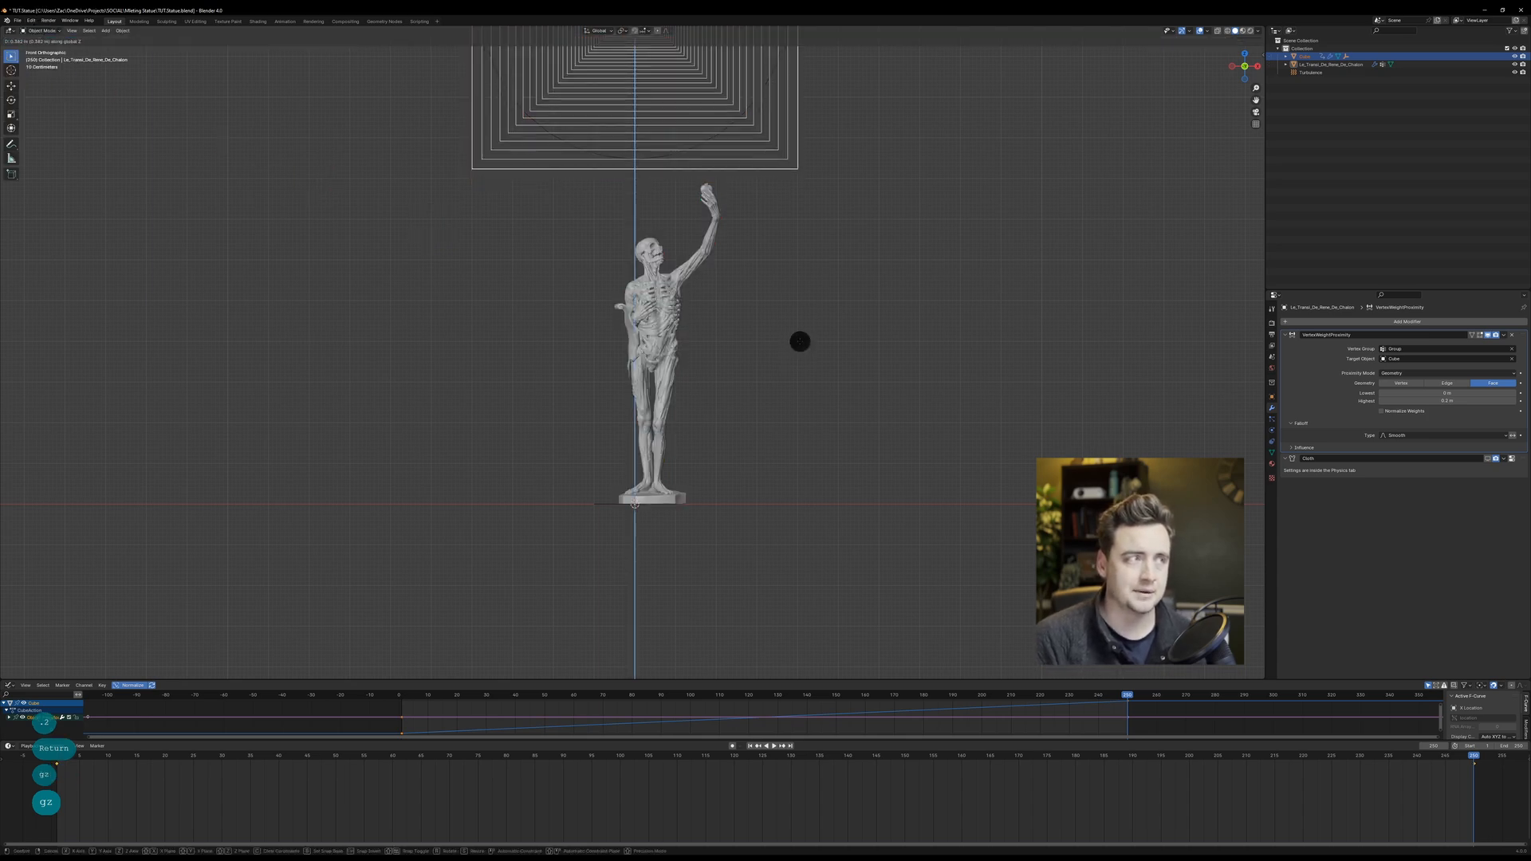
key("i")
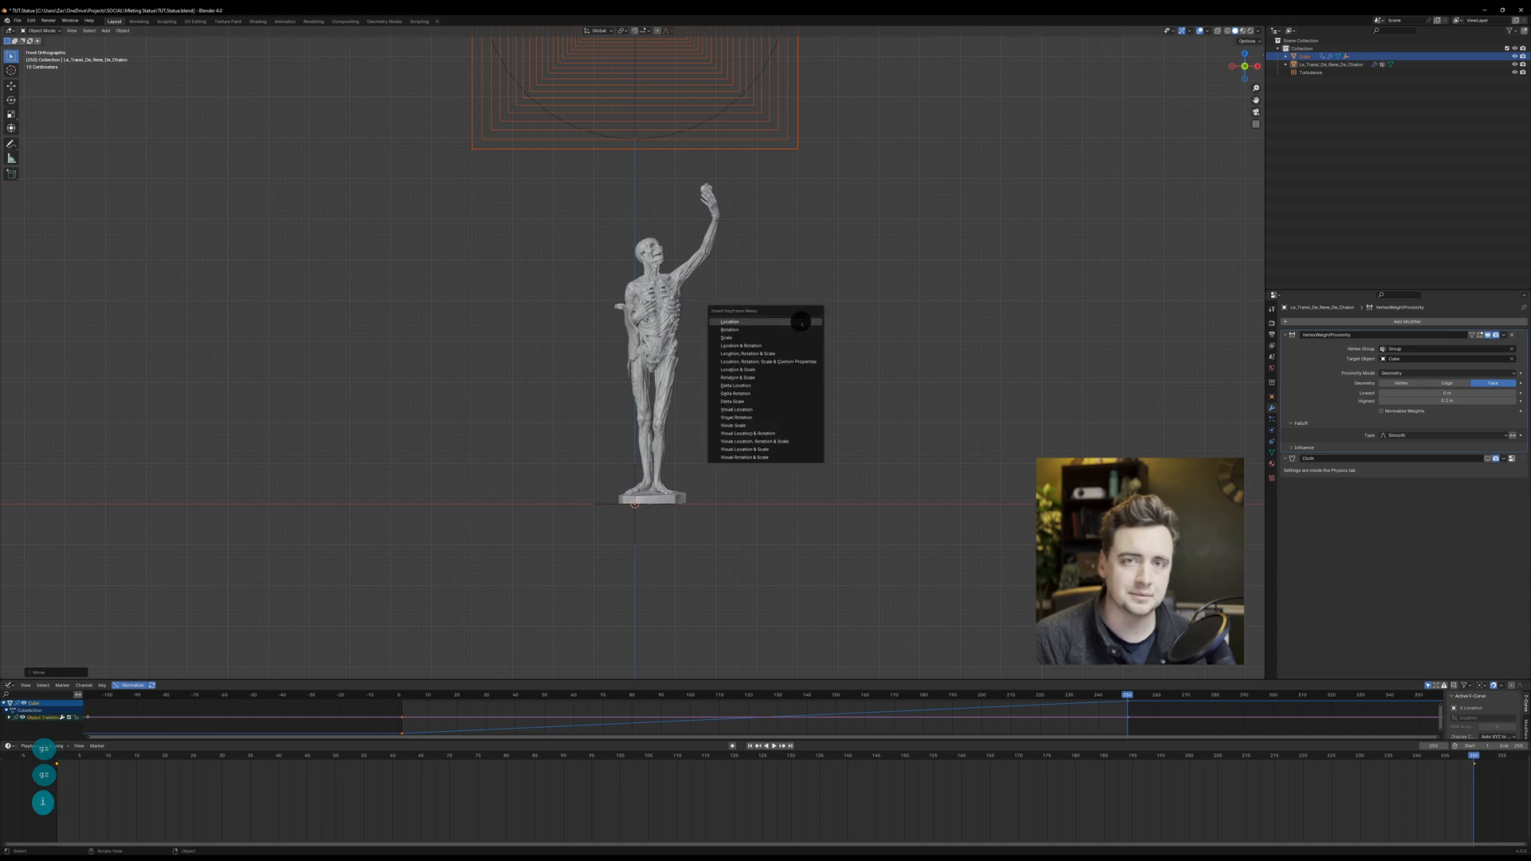
left_click(729, 322)
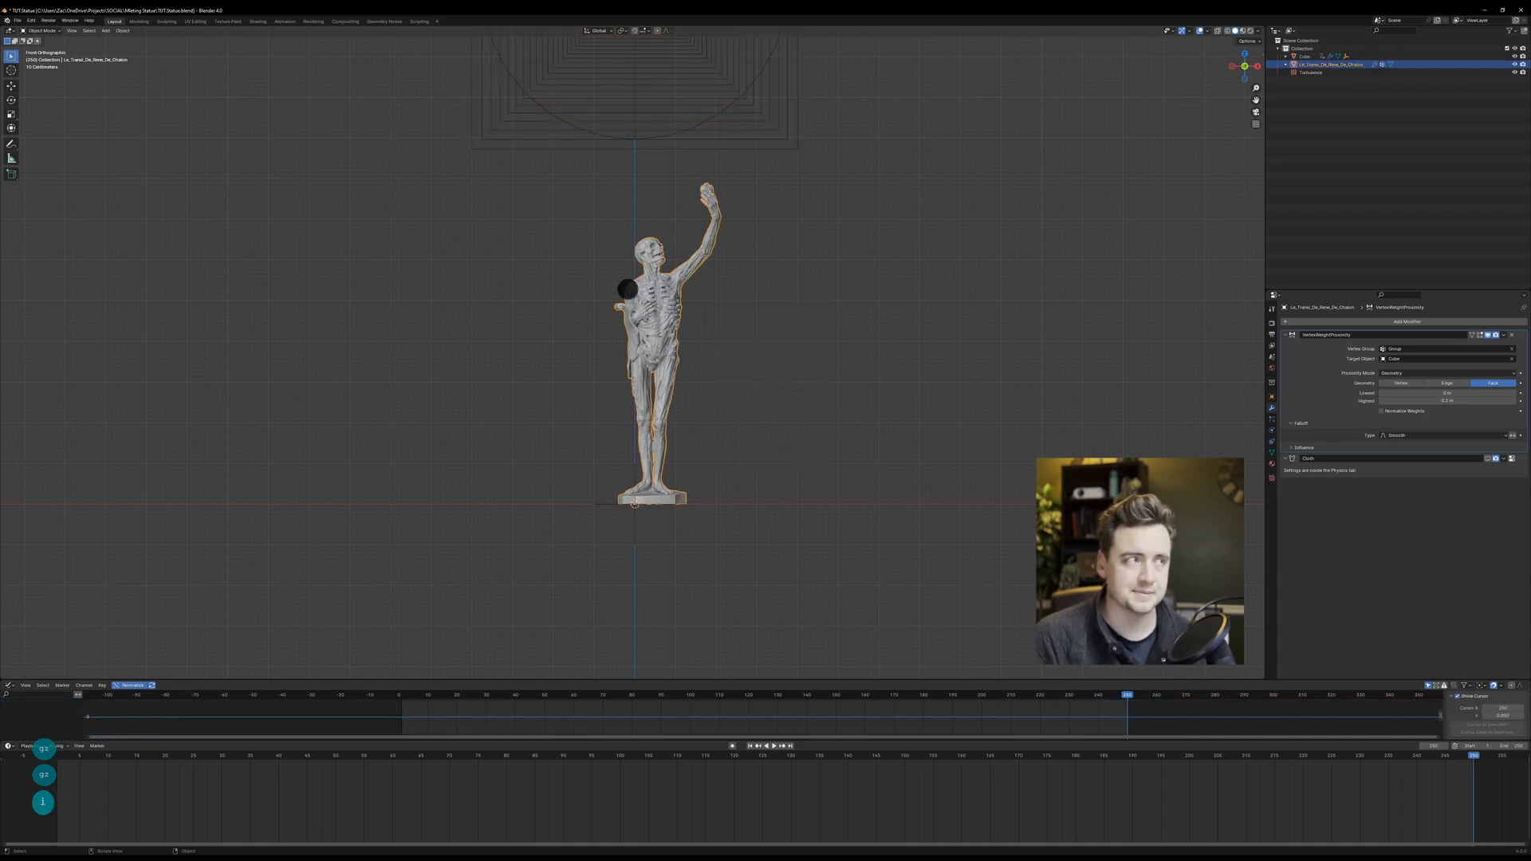
left_click(42, 30)
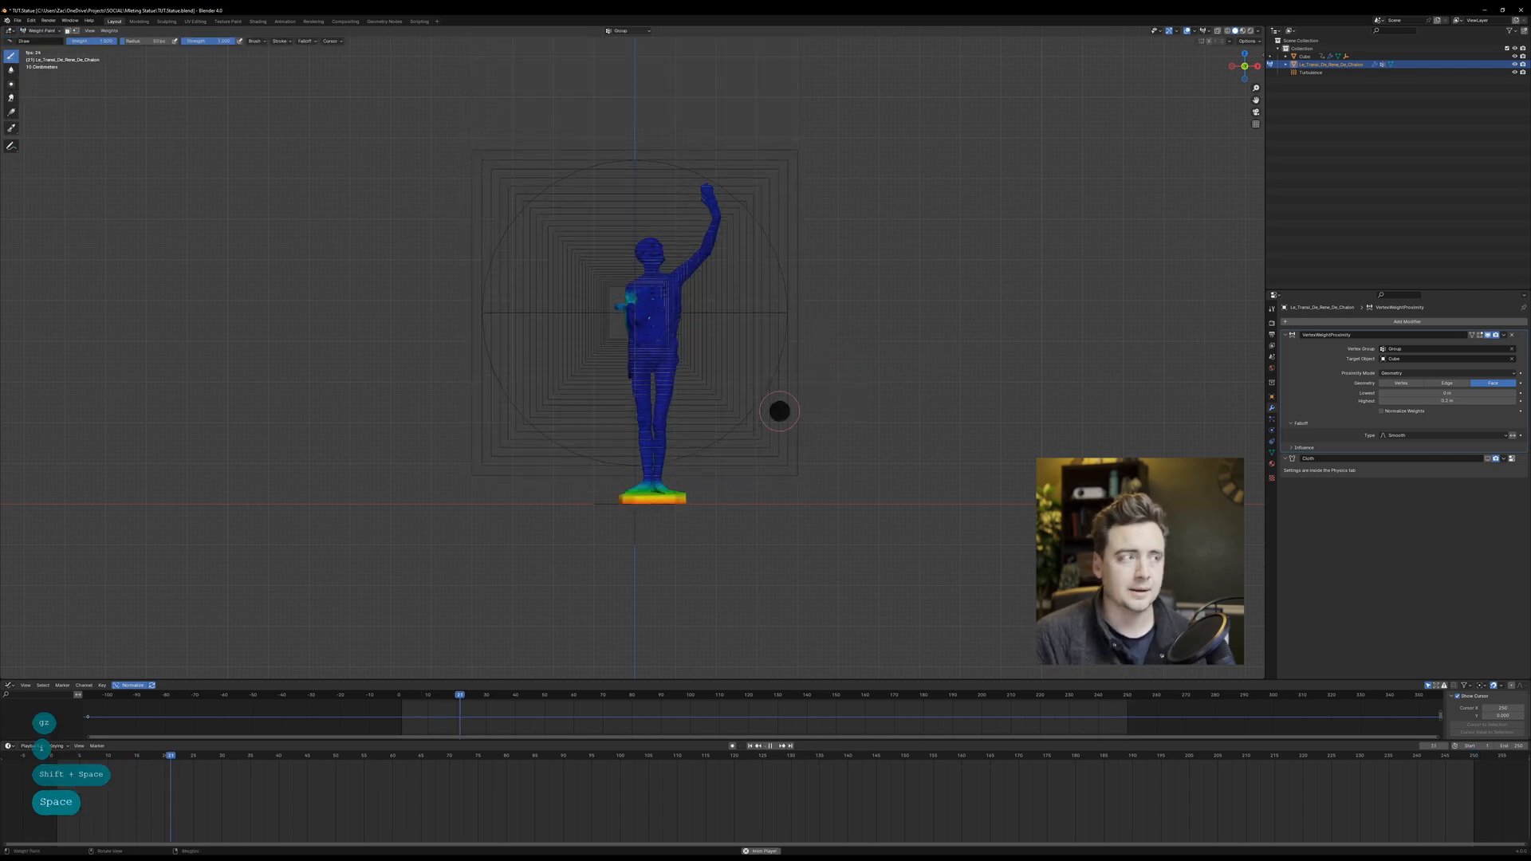
key("space")
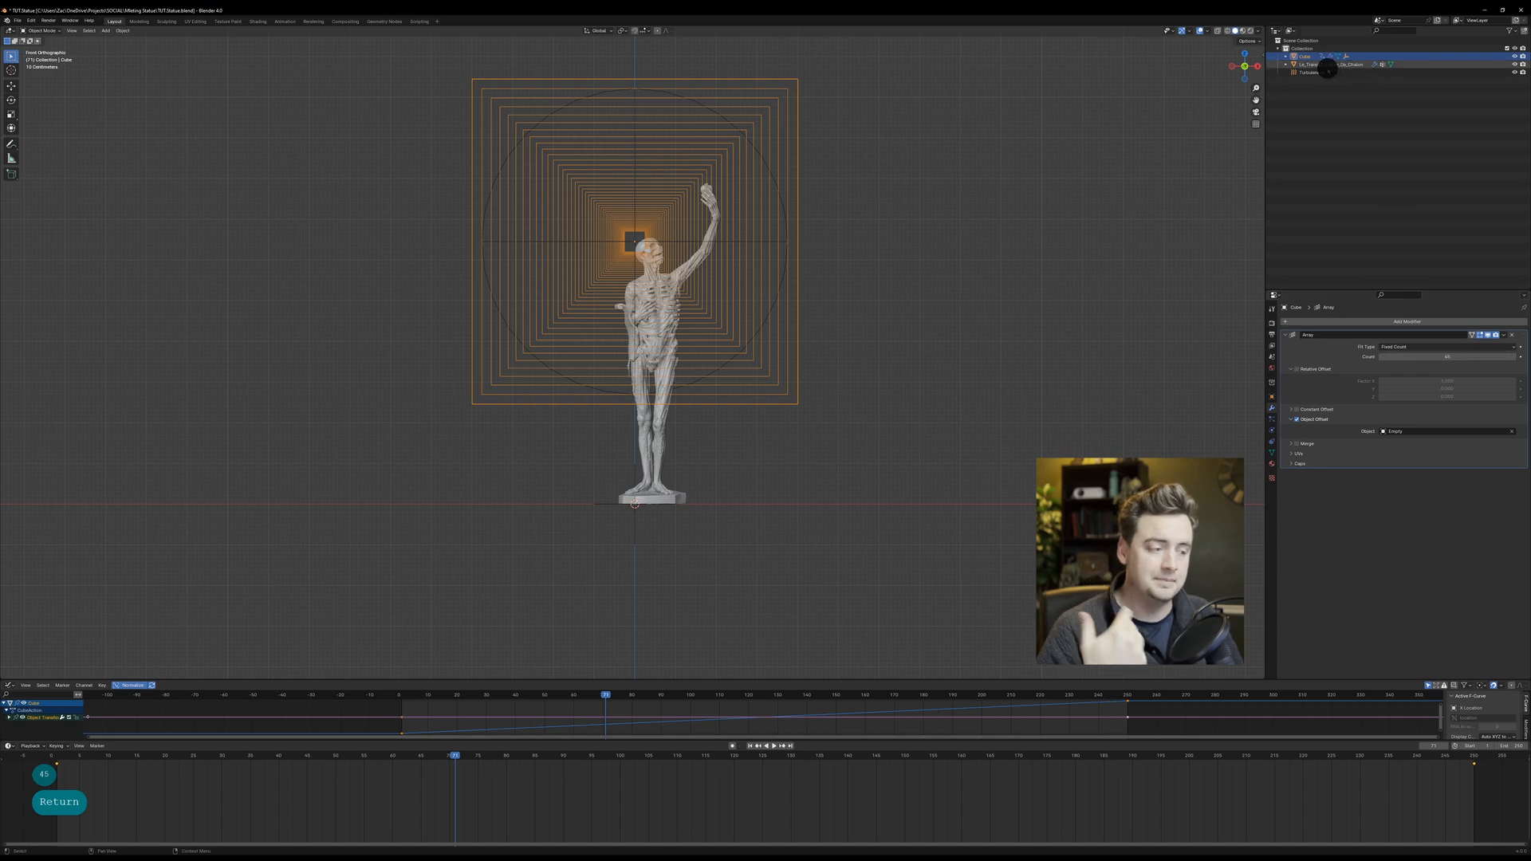
Step: Select the statue, switch back to Object Mode, and go to the File menu for the gallery scene
left_click(1287, 55)
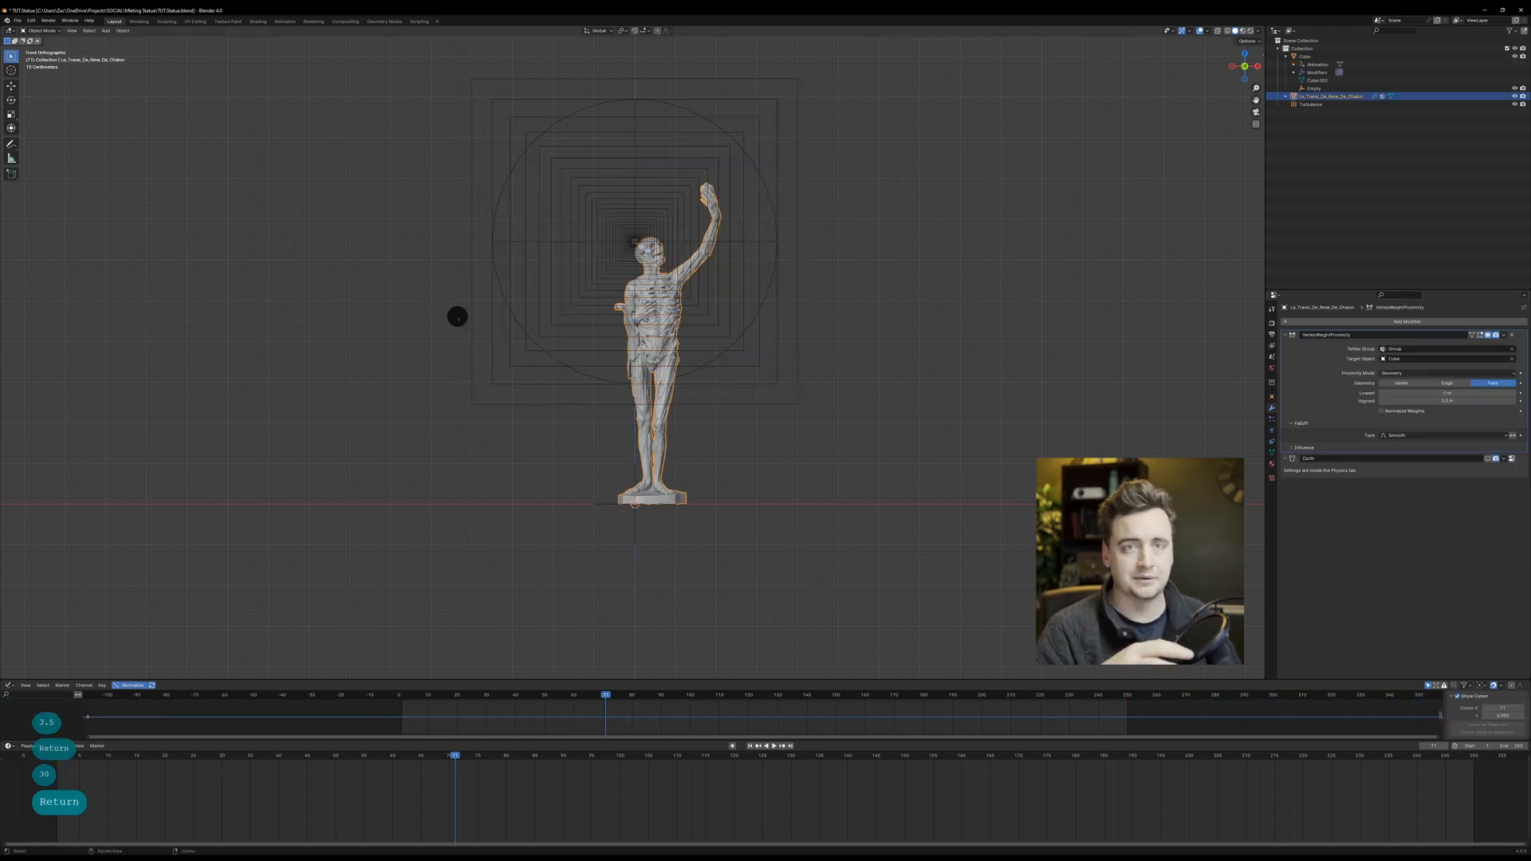
left_click(43, 31)
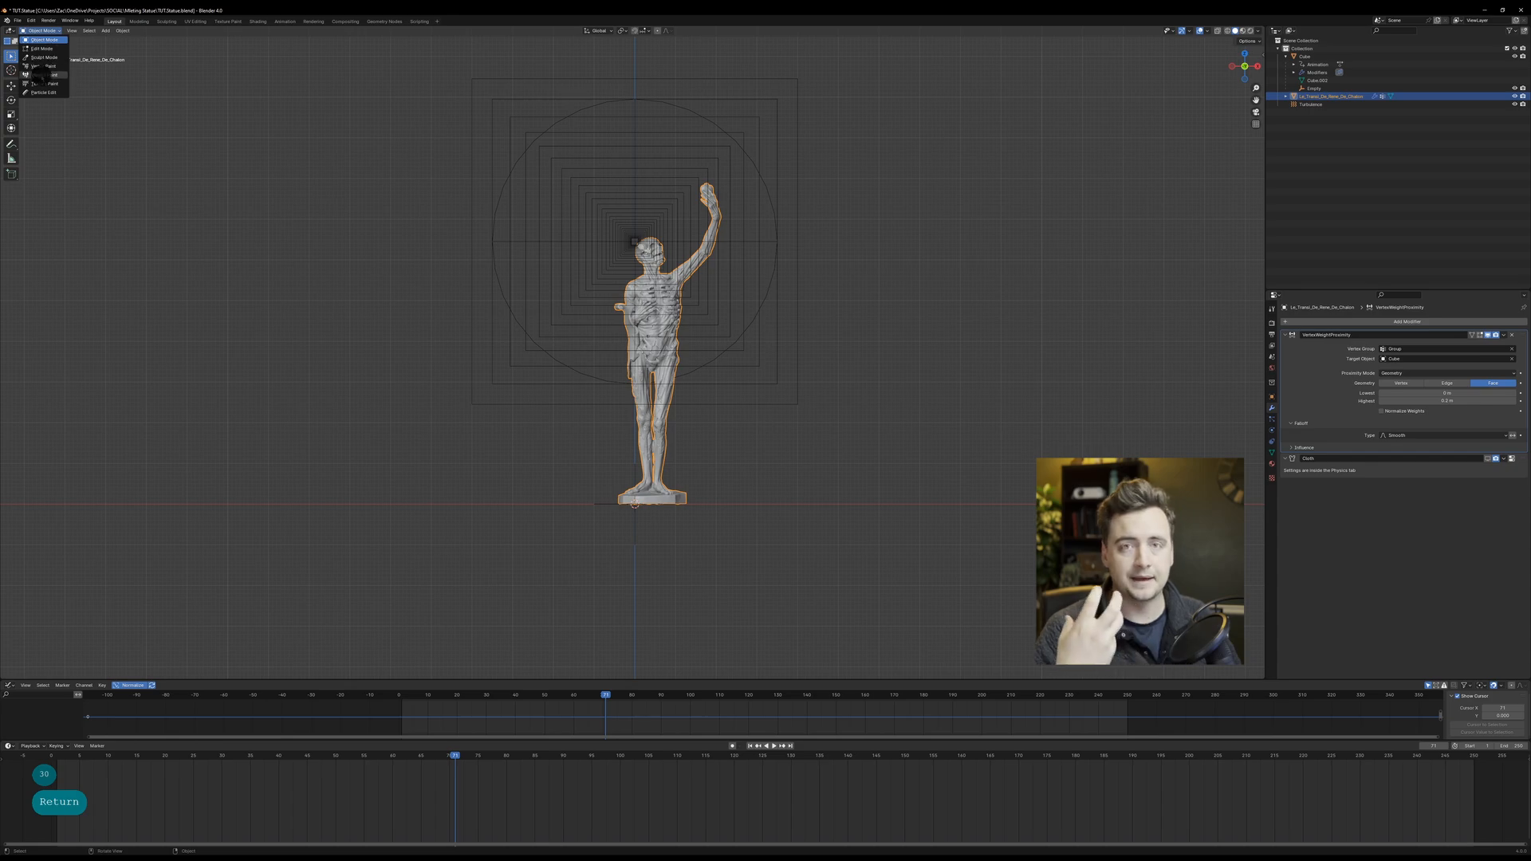
left_click(43, 39)
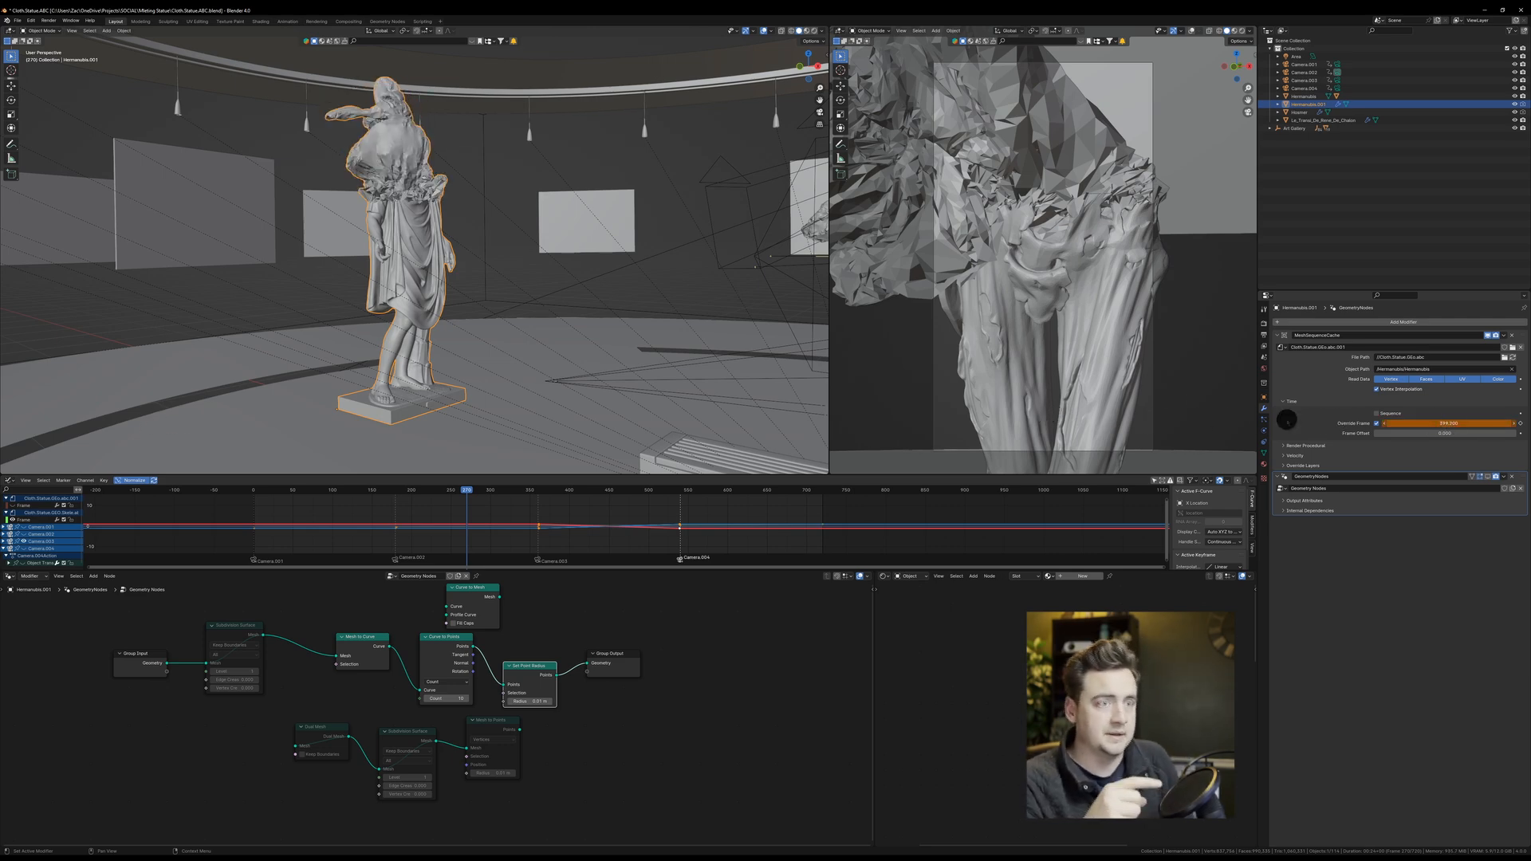
left_click(16, 21)
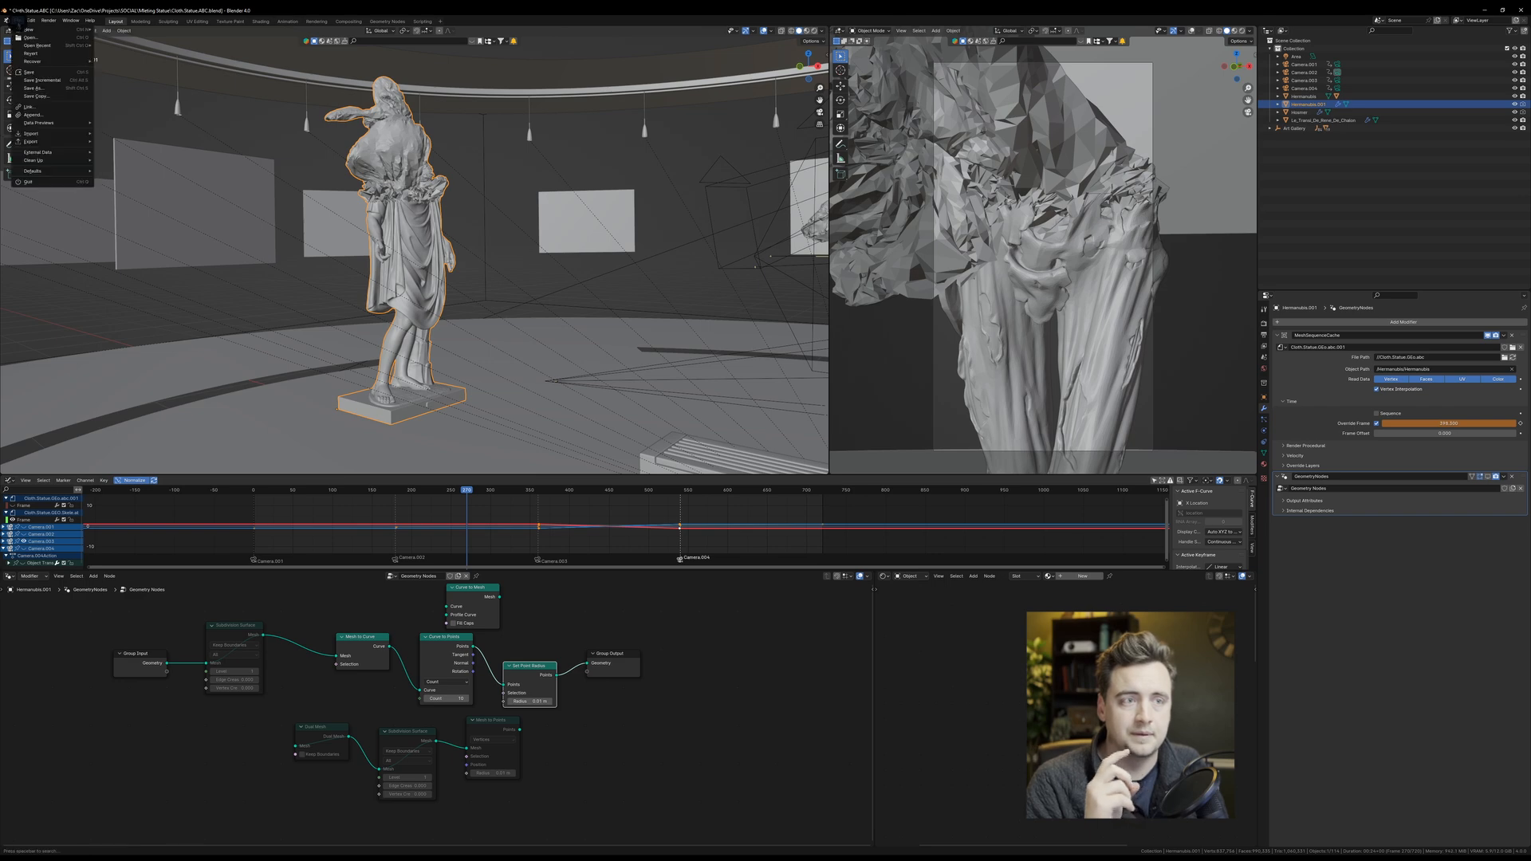